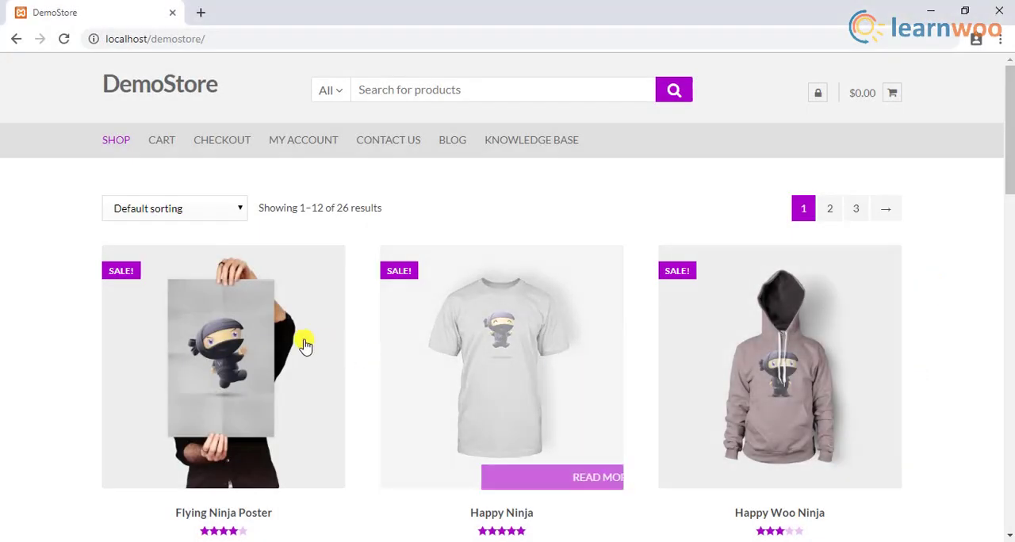
# Launch the Live Demo shop from the YITH WooCommerce Badge Management page.
pyautogui.scroll(-3)
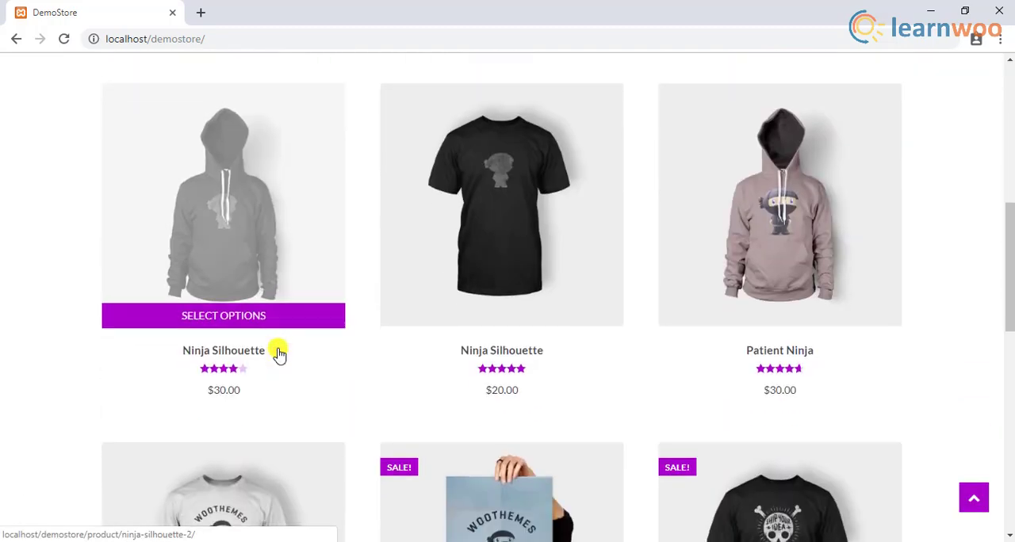
pyautogui.scroll(-3)
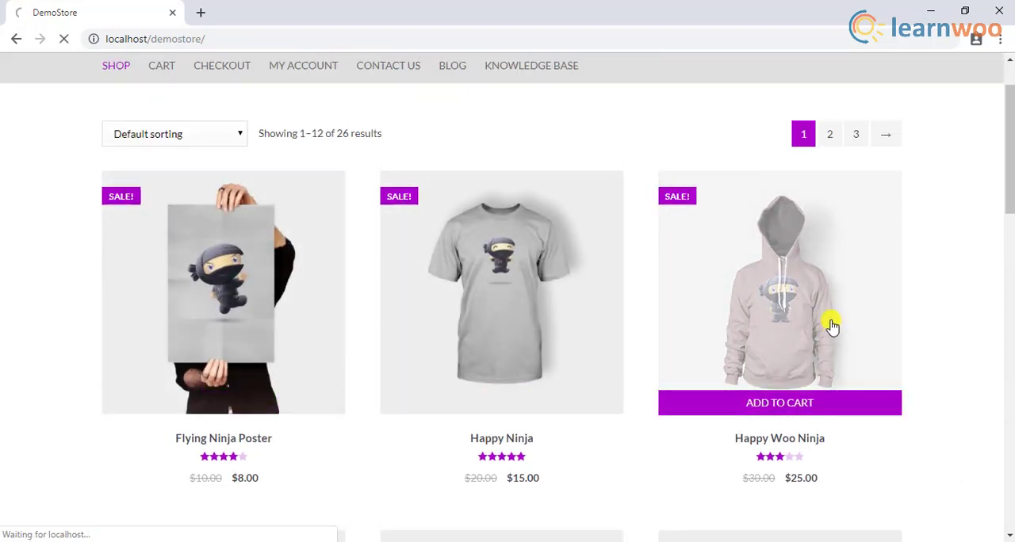
pyautogui.click(781, 292)
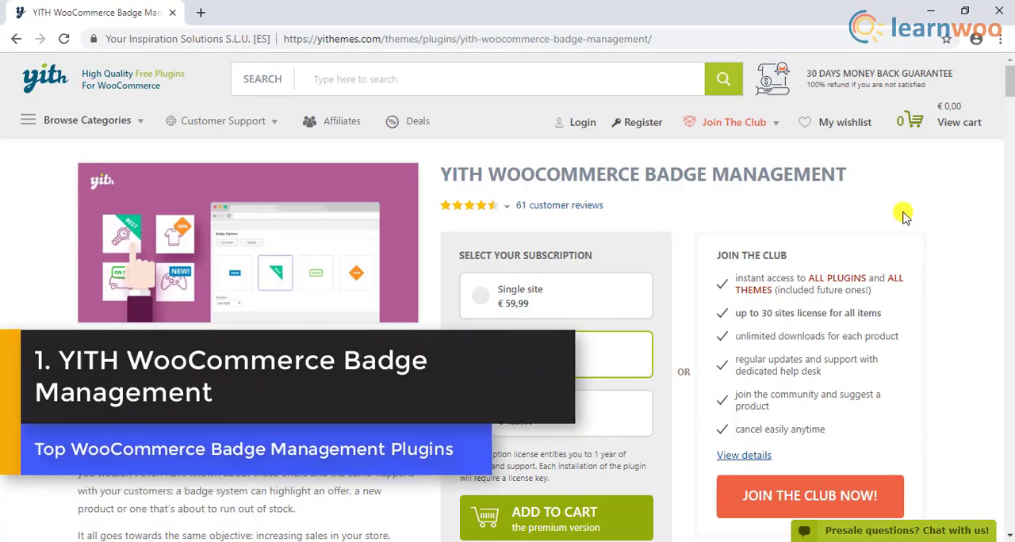
pyautogui.moveTo(584, 181)
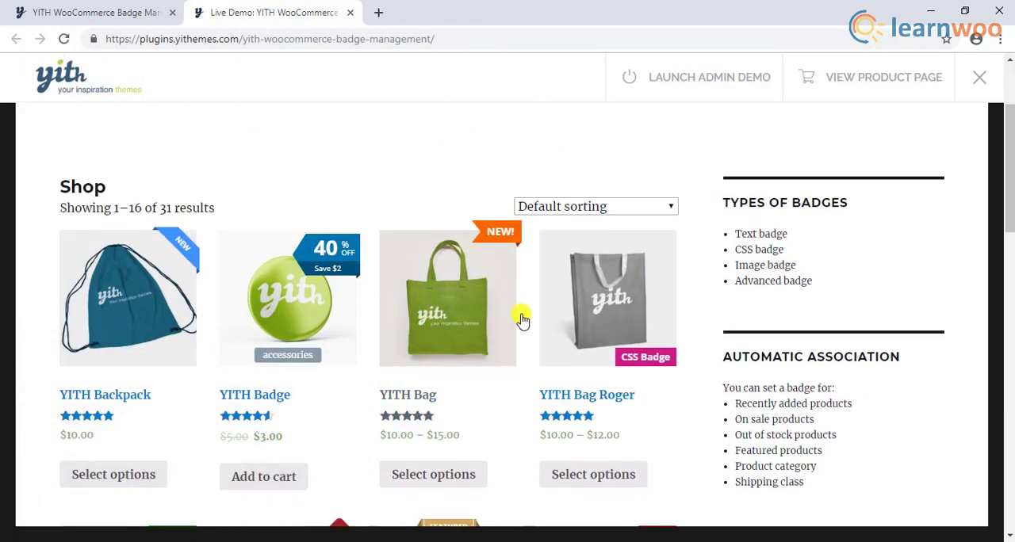
# Scroll the demo shop to see the badged products and listed badge types.
pyautogui.scroll(-3)
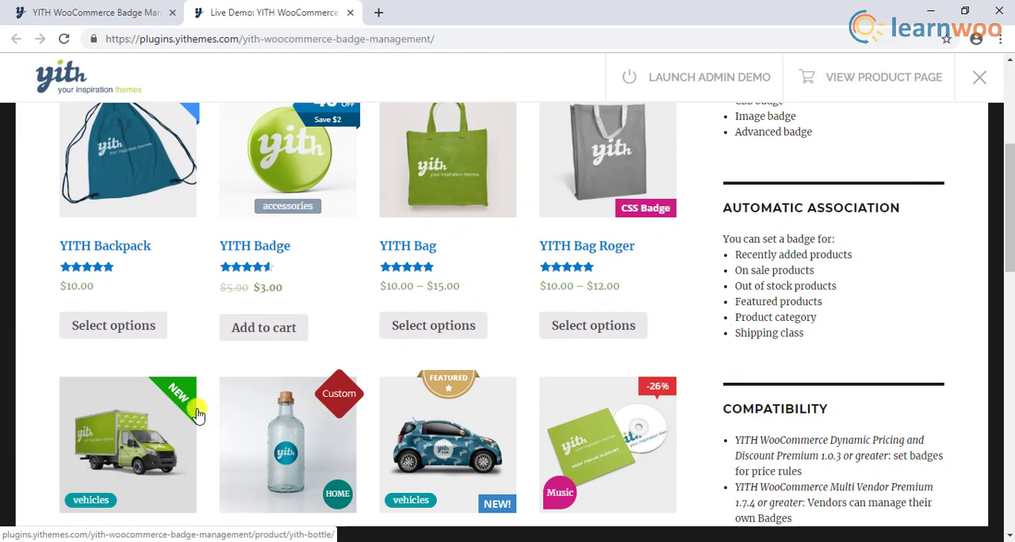
pyautogui.scroll(-3)
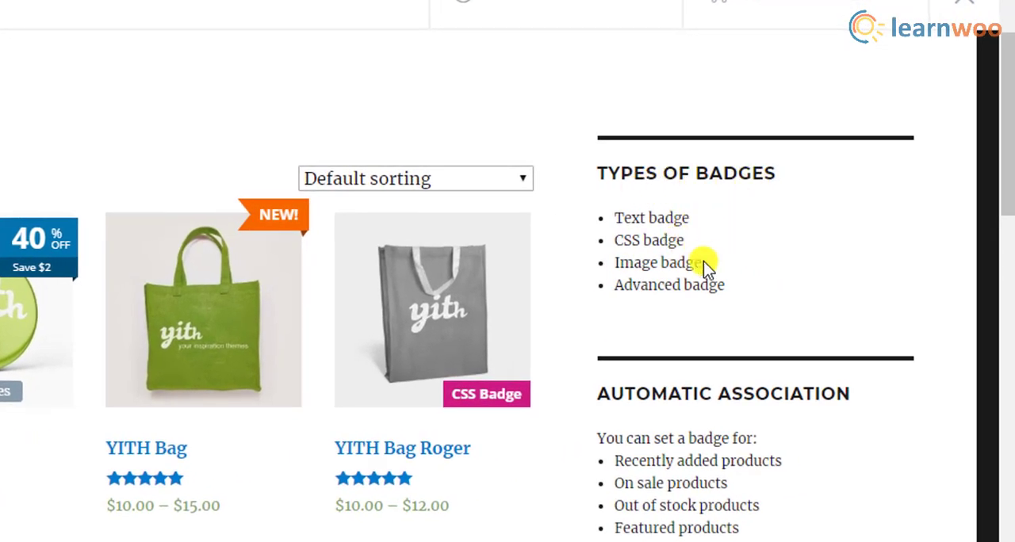
pyautogui.moveTo(733, 285)
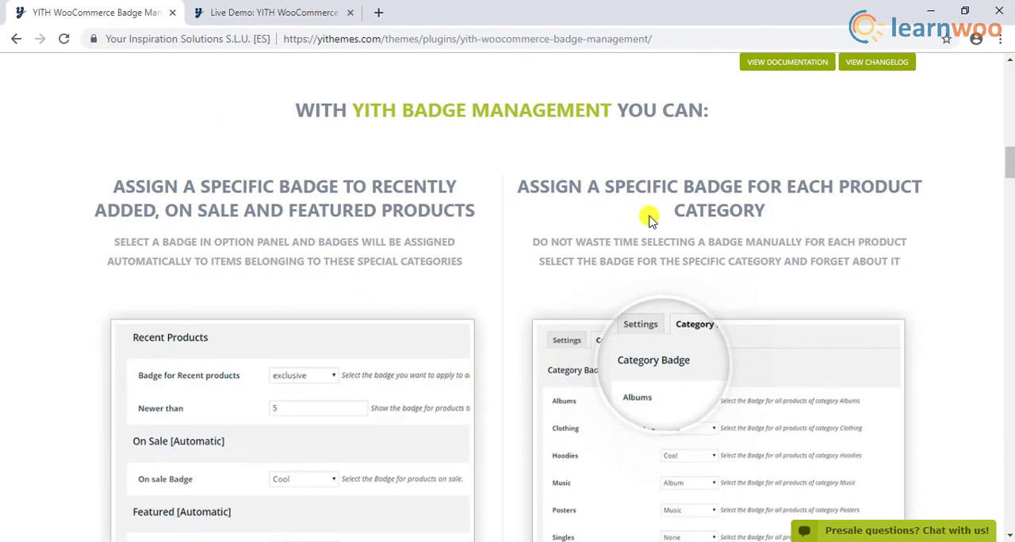
# Scroll through the 'With YITH Badge Management you can' feature blocks to the end.
pyautogui.scroll(-3)
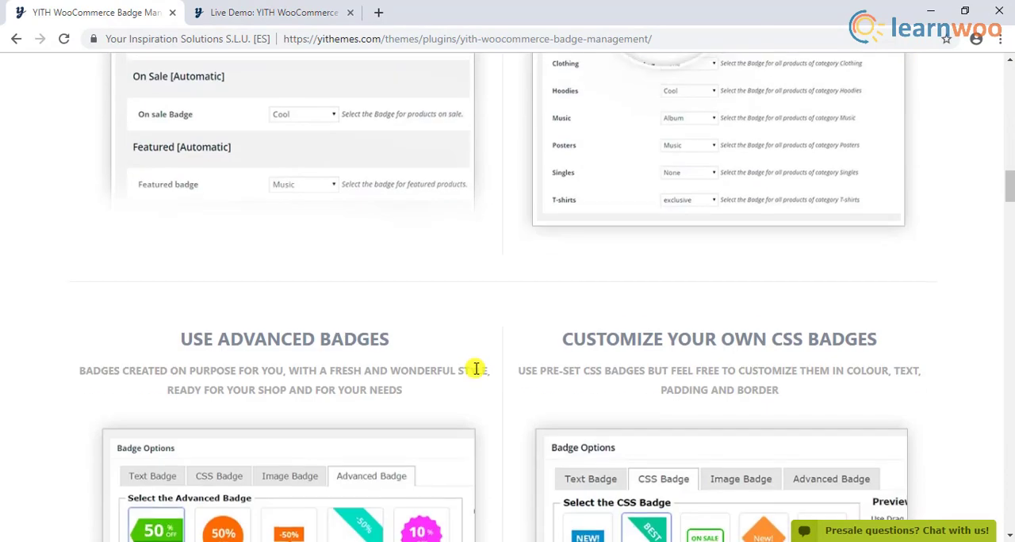
pyautogui.scroll(-3)
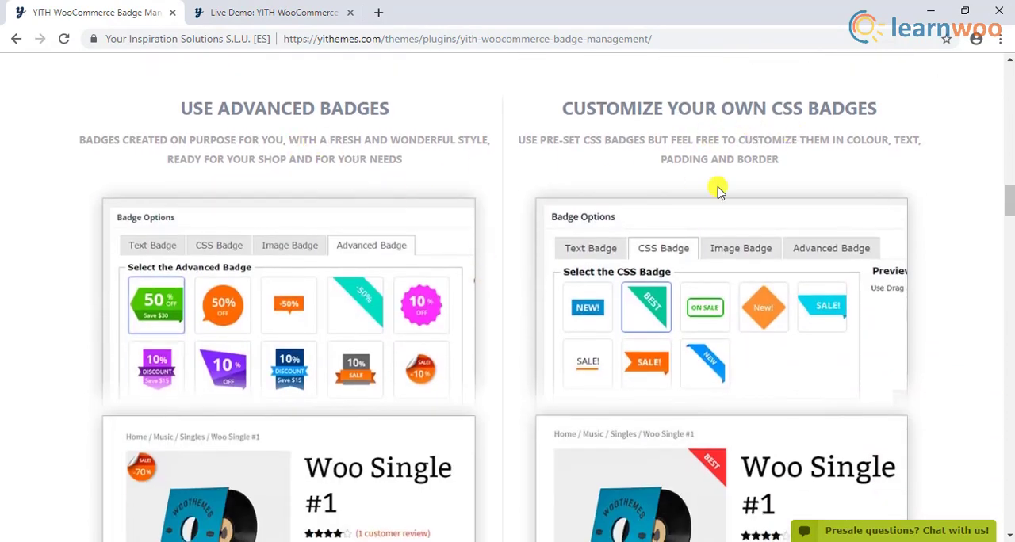
pyautogui.scroll(-3)
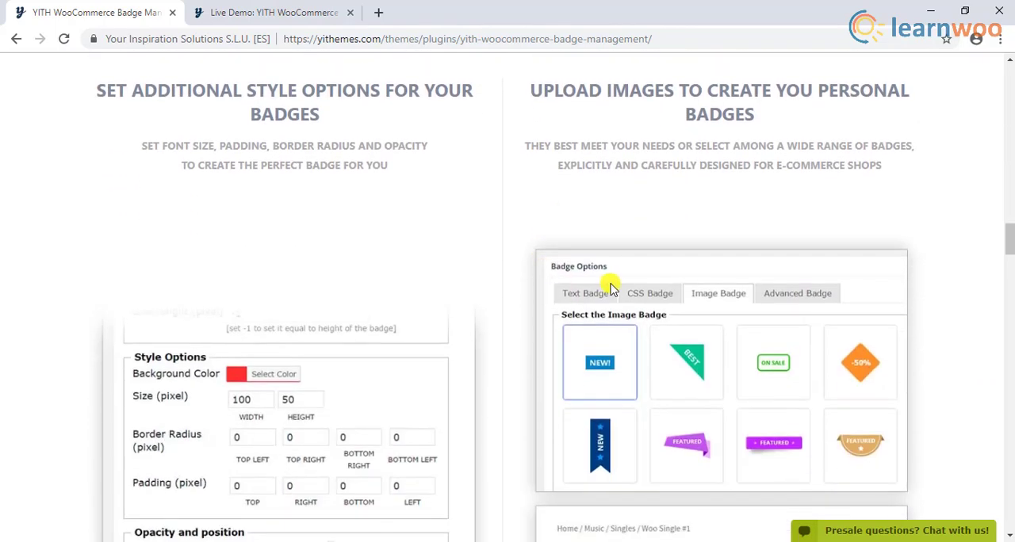
pyautogui.scroll(-3)
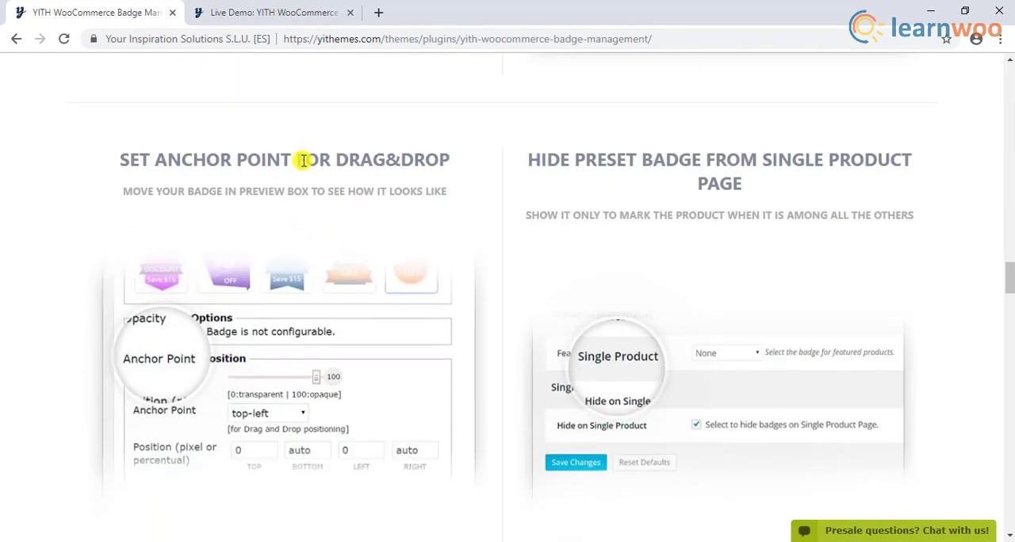
pyautogui.scroll(-3)
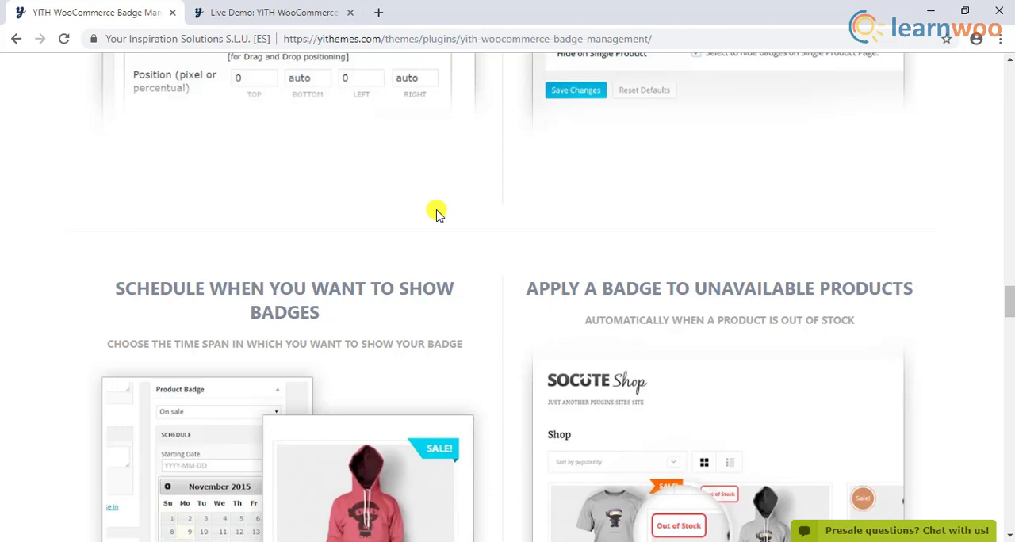
pyautogui.scroll(-3)
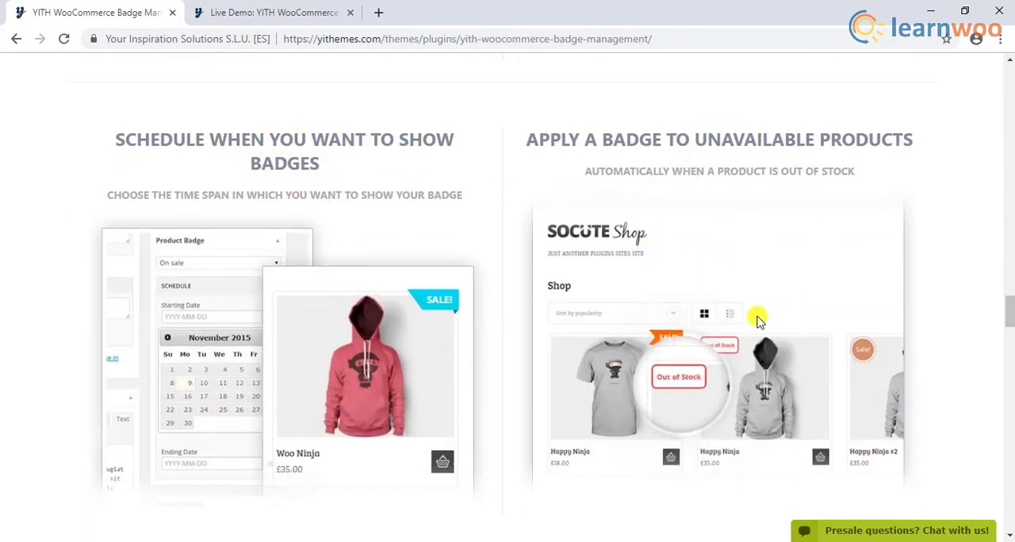
pyautogui.scroll(-3)
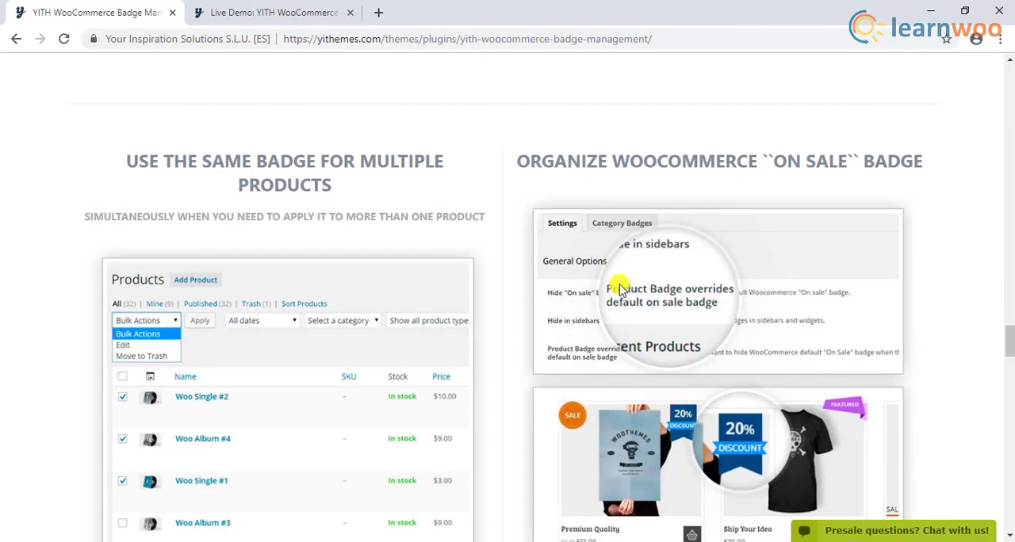
pyautogui.scroll(-3)
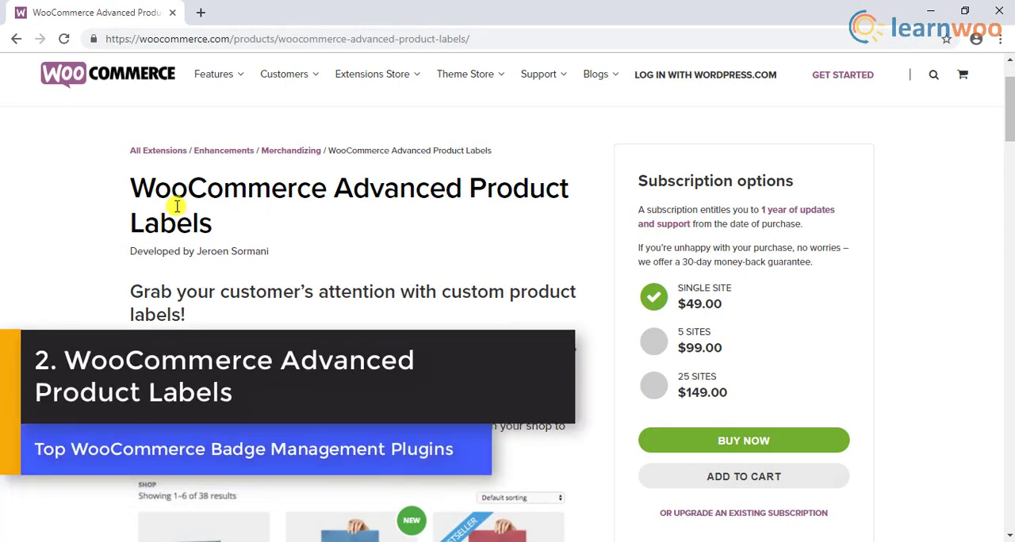
pyautogui.moveTo(207, 217)
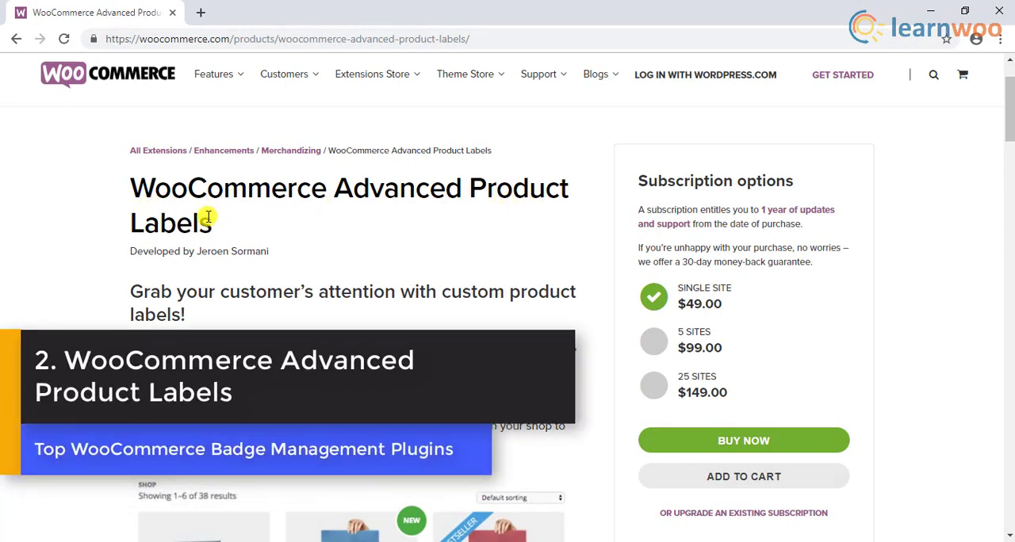
pyautogui.moveTo(241, 228)
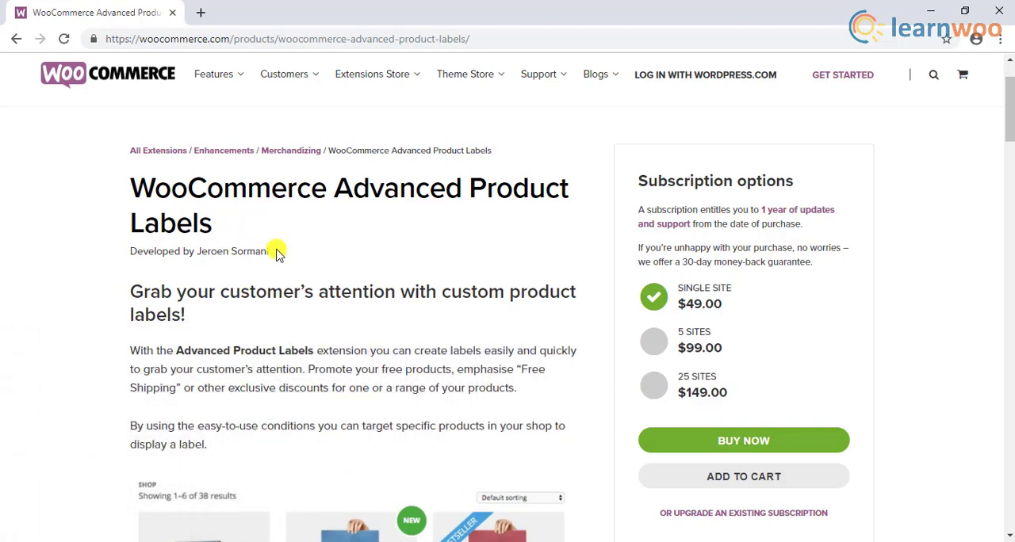
# Scroll the WooCommerce Advanced Product Labels page past its demo shop screenshots of labelled products.
pyautogui.scroll(-3)
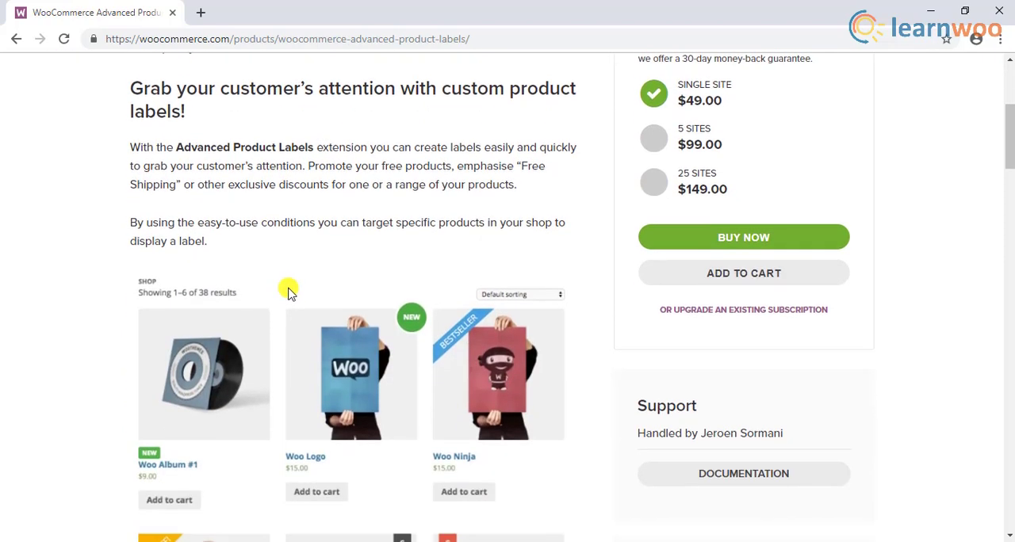
pyautogui.scroll(-3)
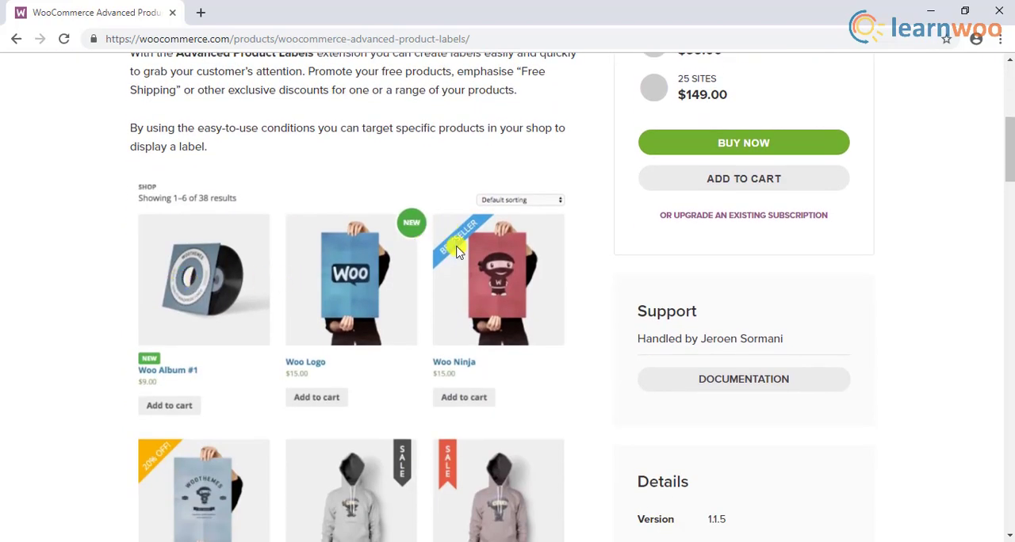
pyautogui.scroll(-3)
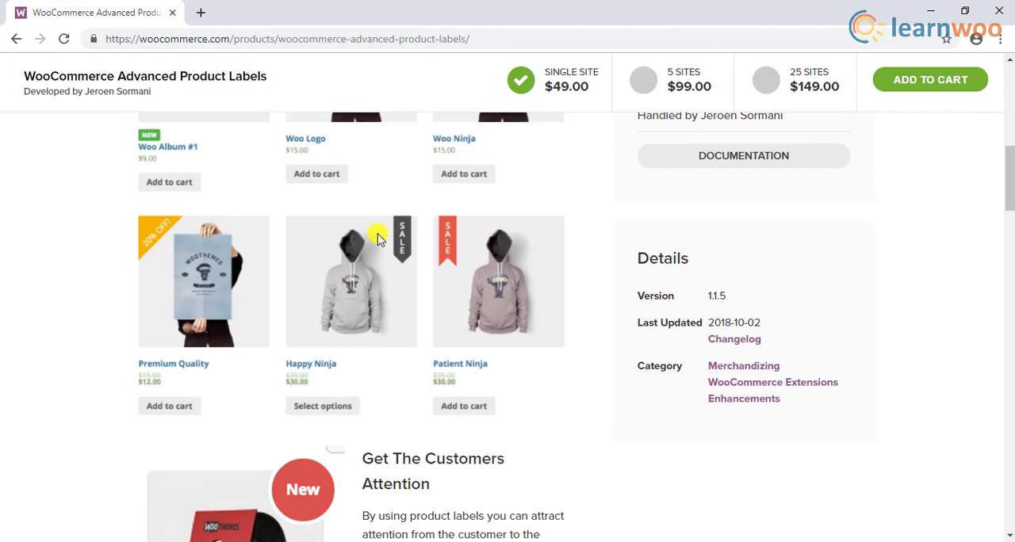
pyautogui.scroll(-3)
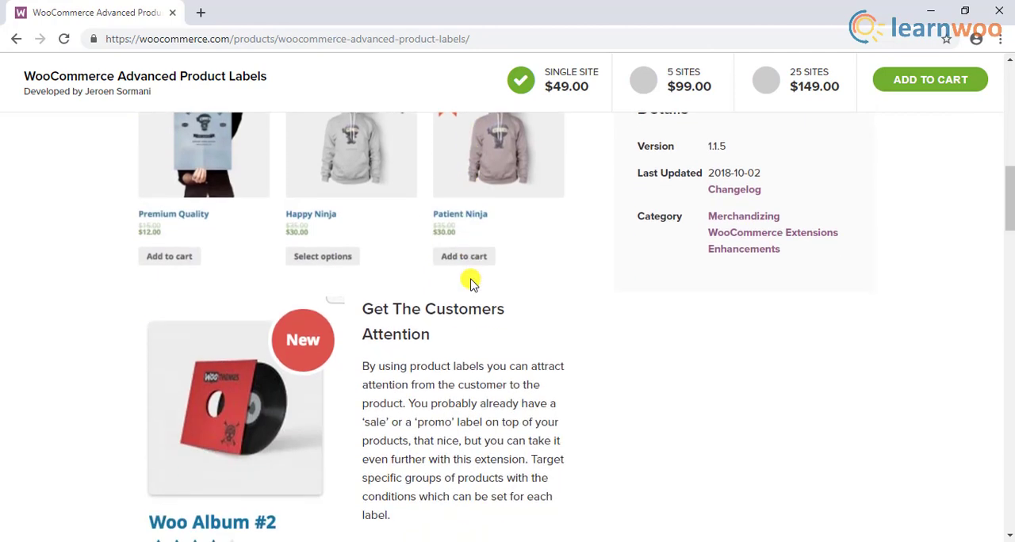
pyautogui.scroll(-3)
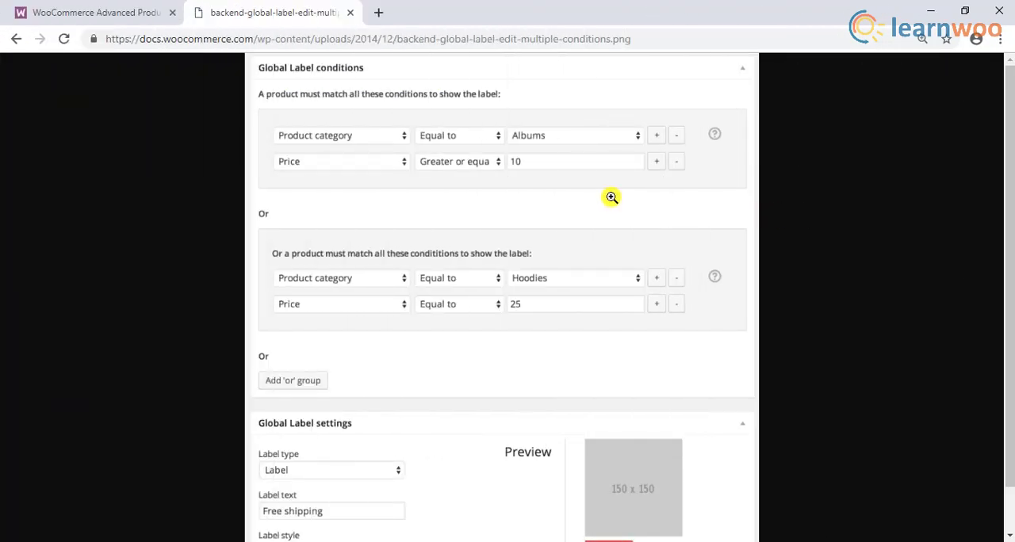
pyautogui.moveTo(900, 213)
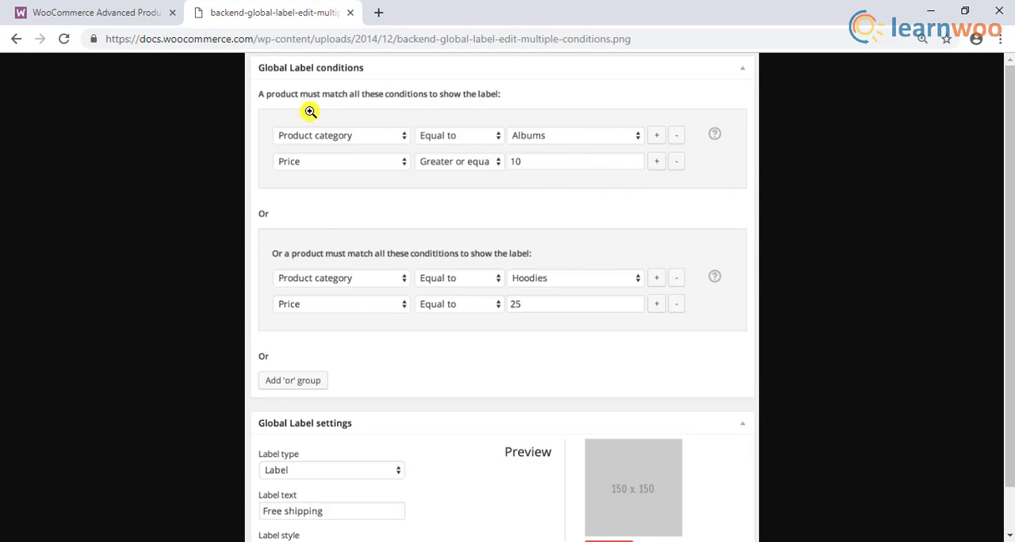
pyautogui.moveTo(460, 199)
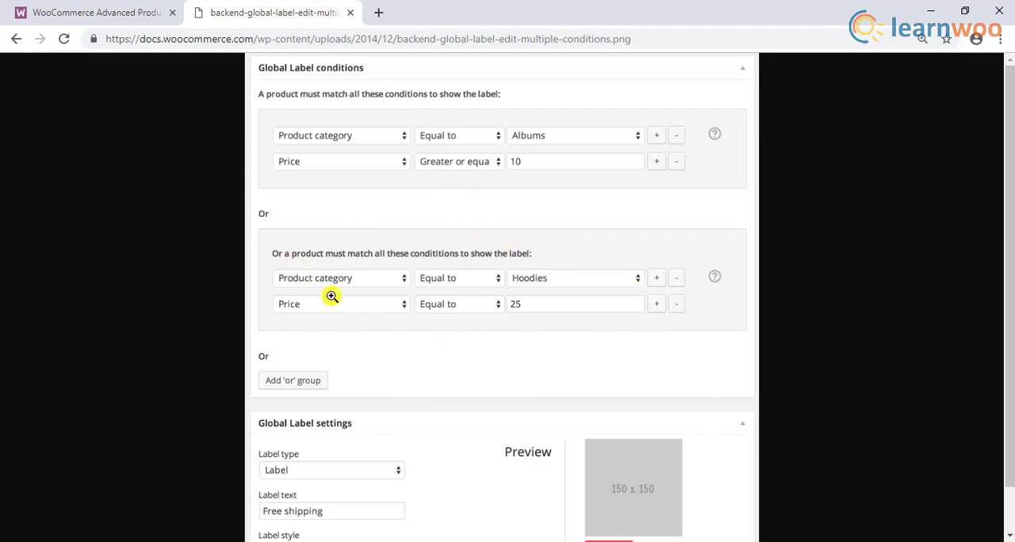
# Scroll the global label screenshot down past its condition groups to the 'Free shipping' label preview.
pyautogui.scroll(-3)
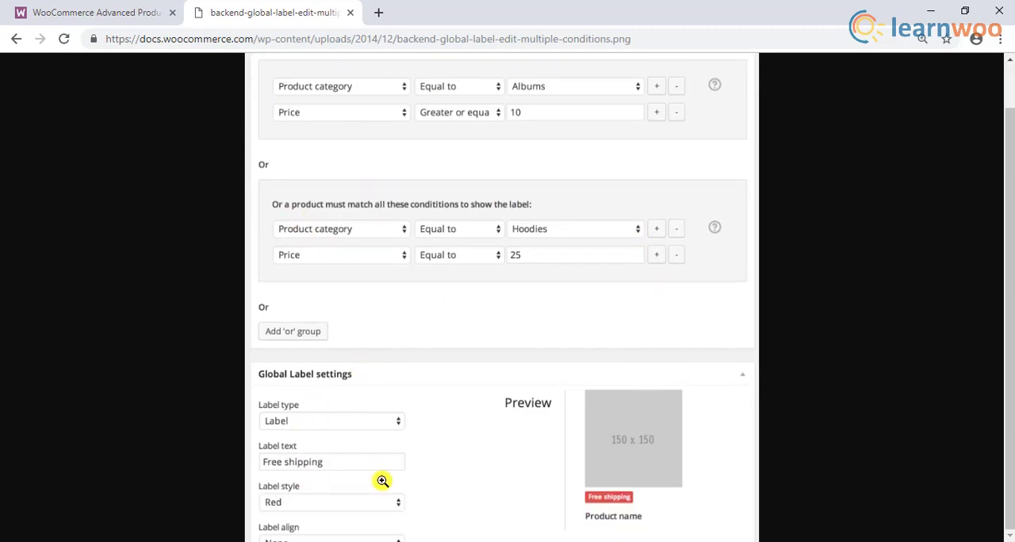
pyautogui.moveTo(333, 431)
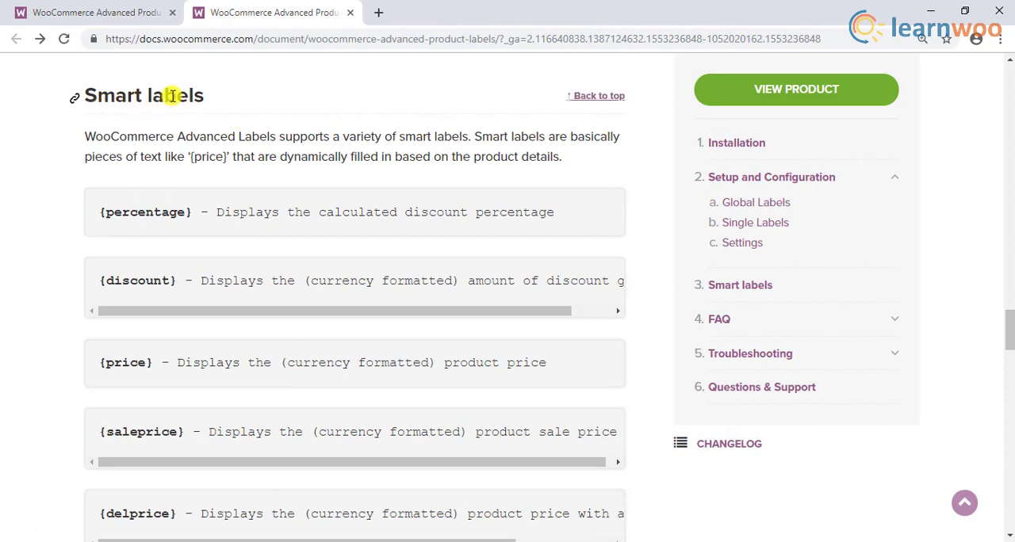
pyautogui.moveTo(162, 212)
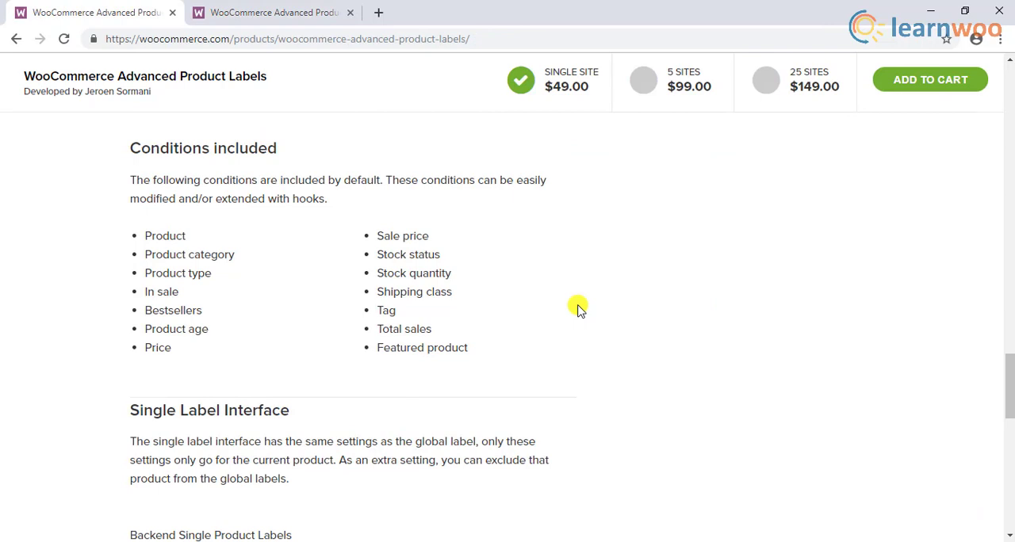
pyautogui.moveTo(338, 330)
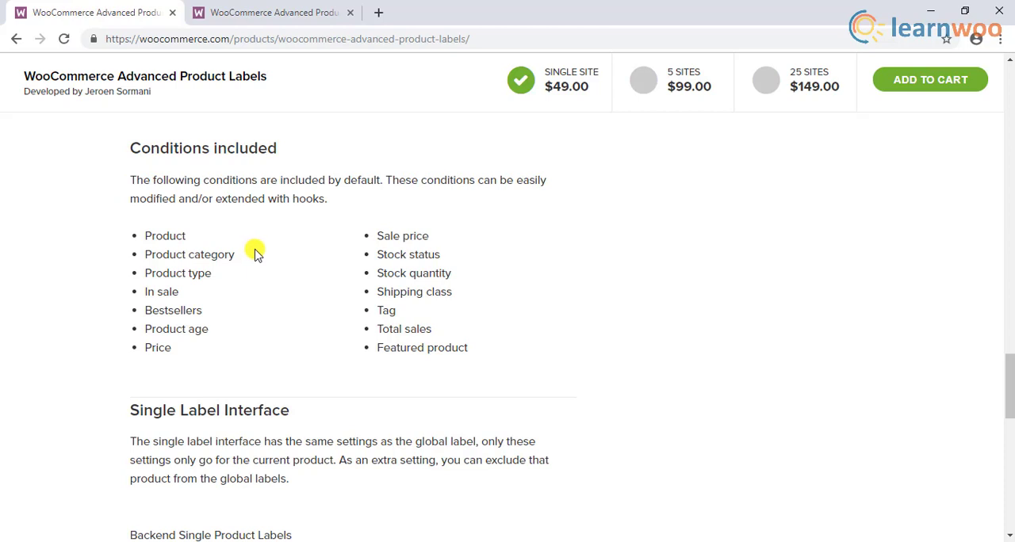
pyautogui.moveTo(228, 310)
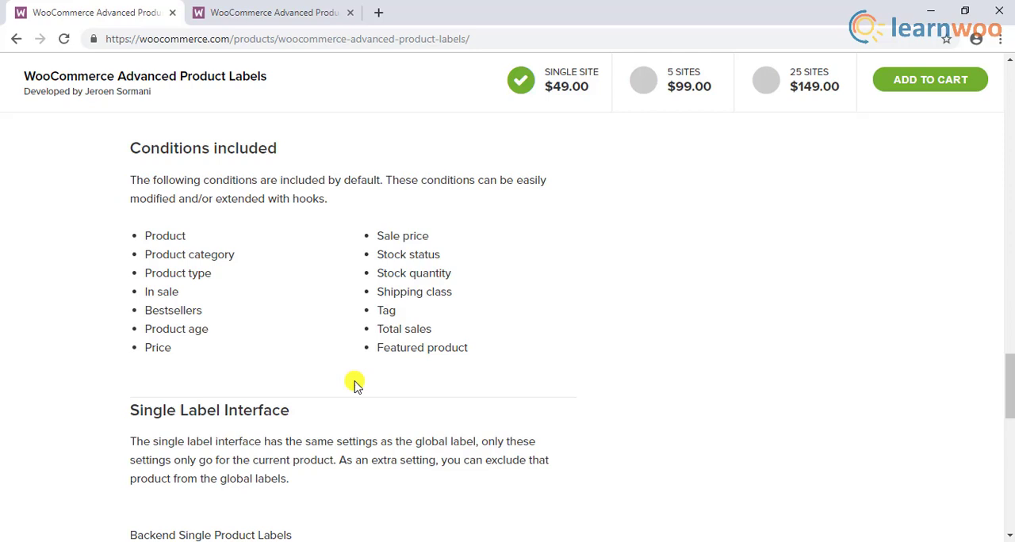
pyautogui.moveTo(383, 371)
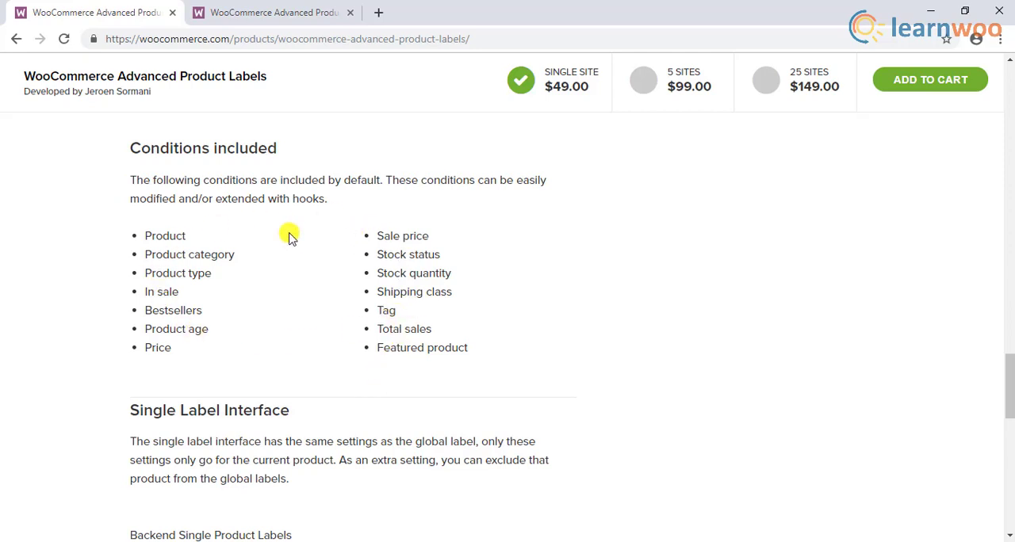
pyautogui.moveTo(336, 208)
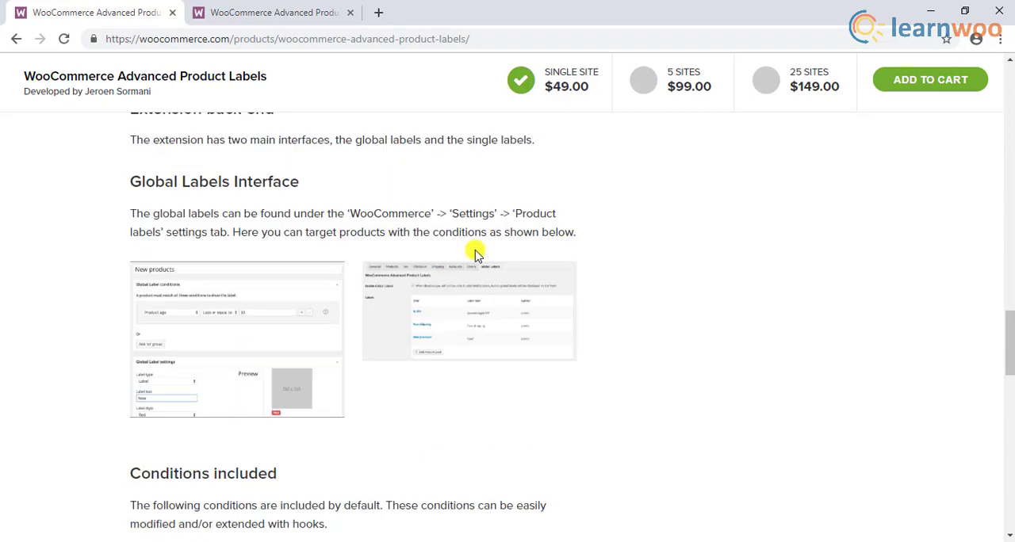
pyautogui.scroll(3)
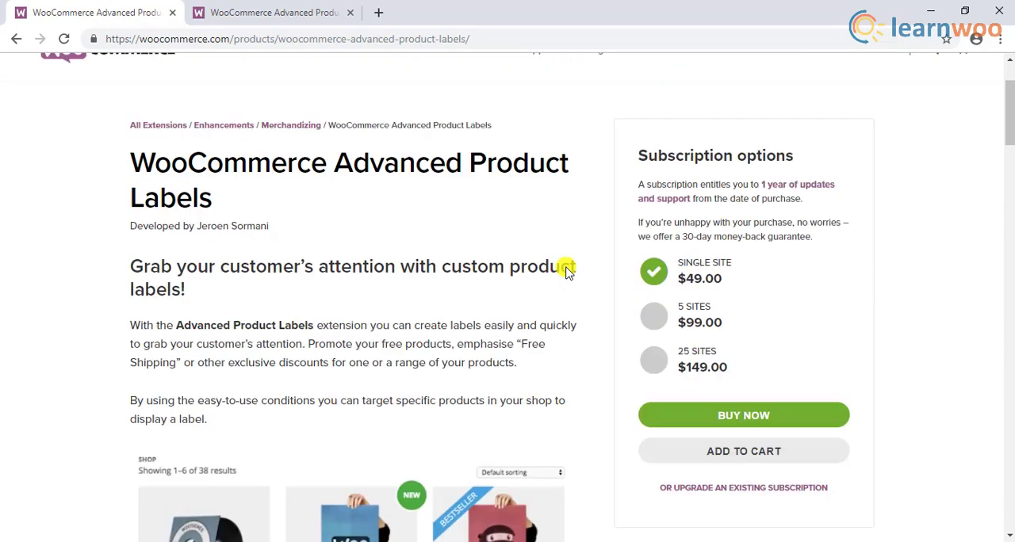
pyautogui.scroll(3)
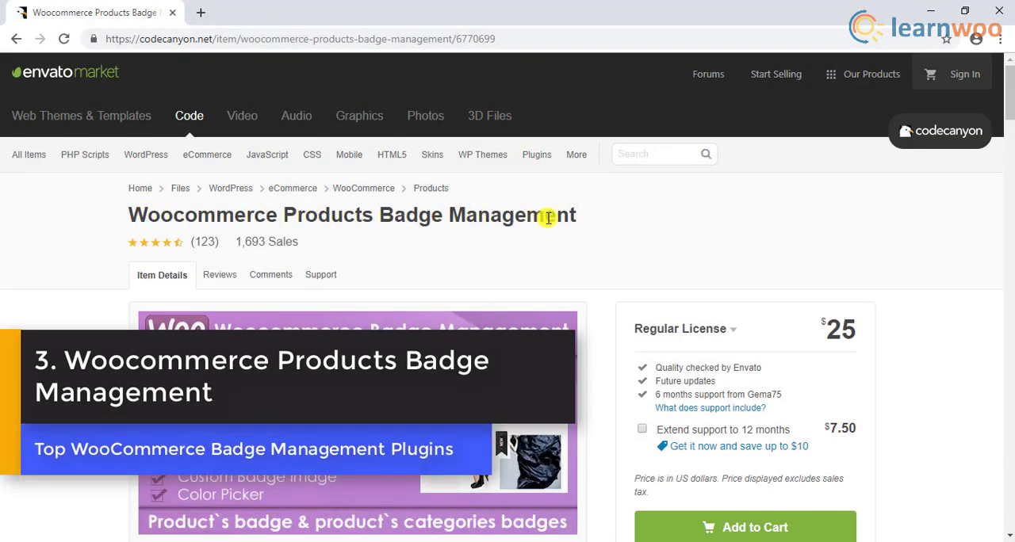
pyautogui.moveTo(603, 230)
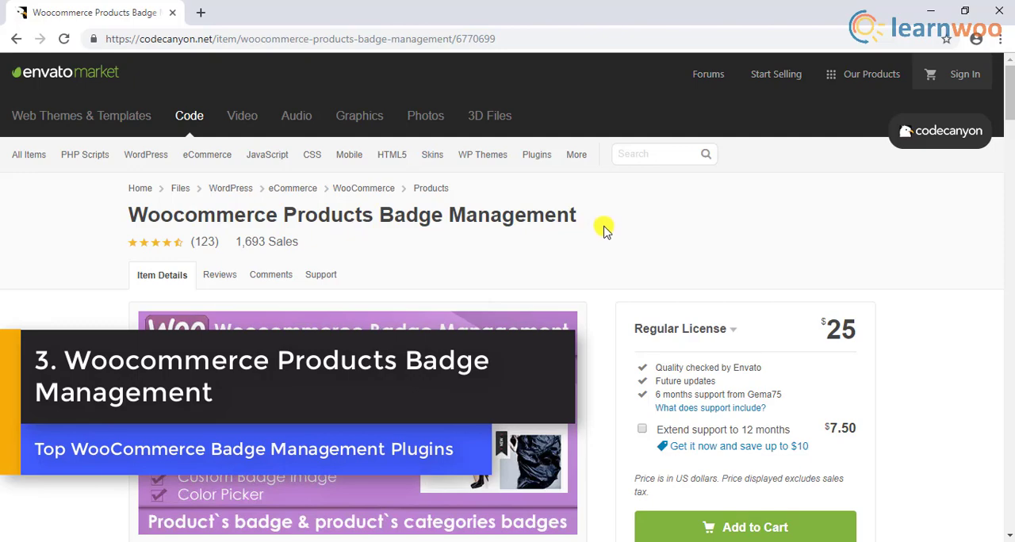
# Scroll the CodeCanyon item description through its feature list and Front-End View badge examples.
pyautogui.scroll(-3)
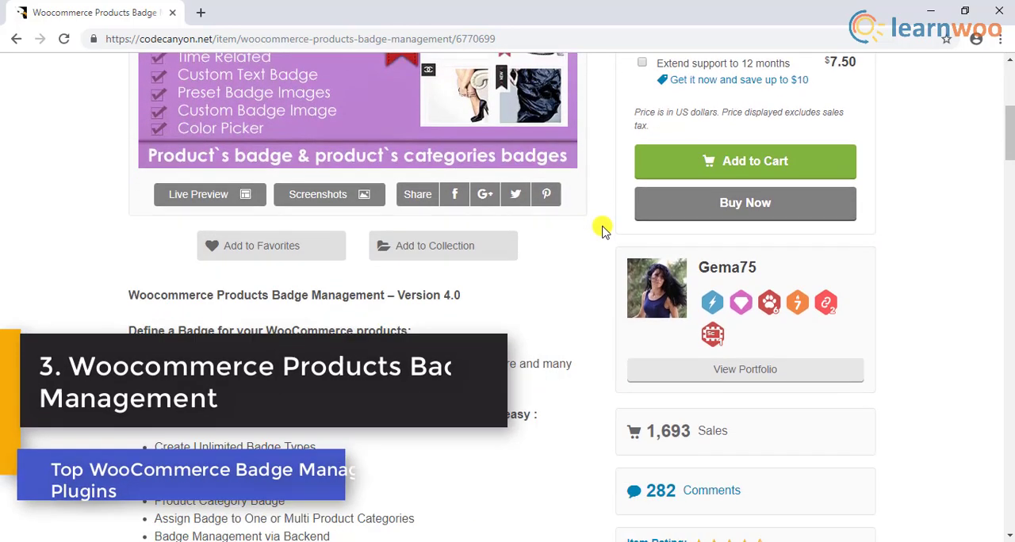
pyautogui.scroll(-3)
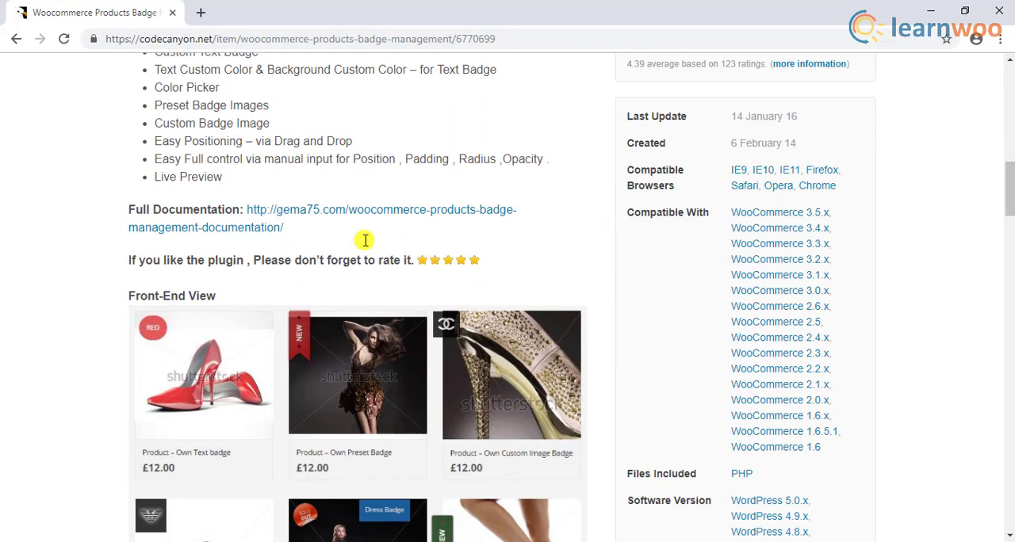
pyautogui.scroll(-3)
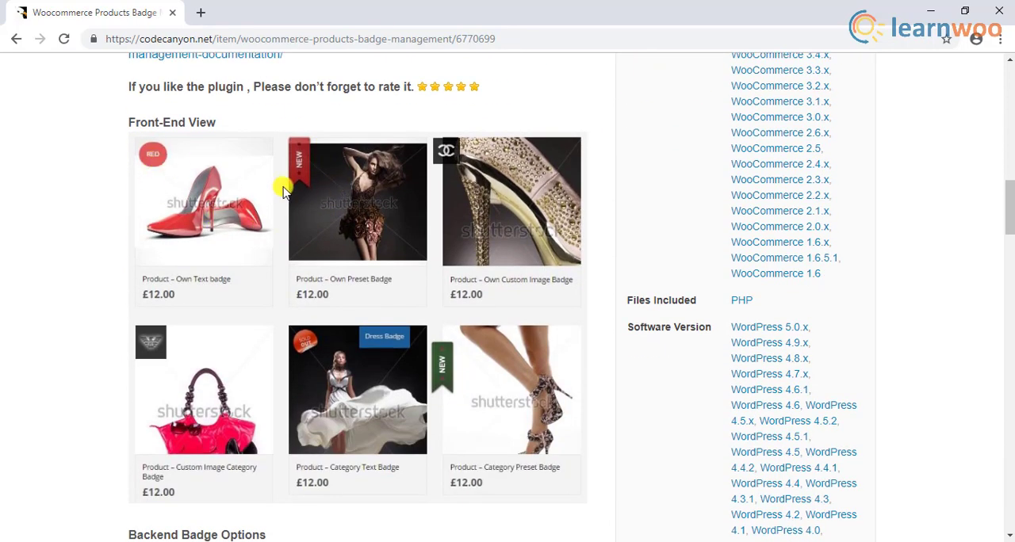
pyautogui.moveTo(311, 358)
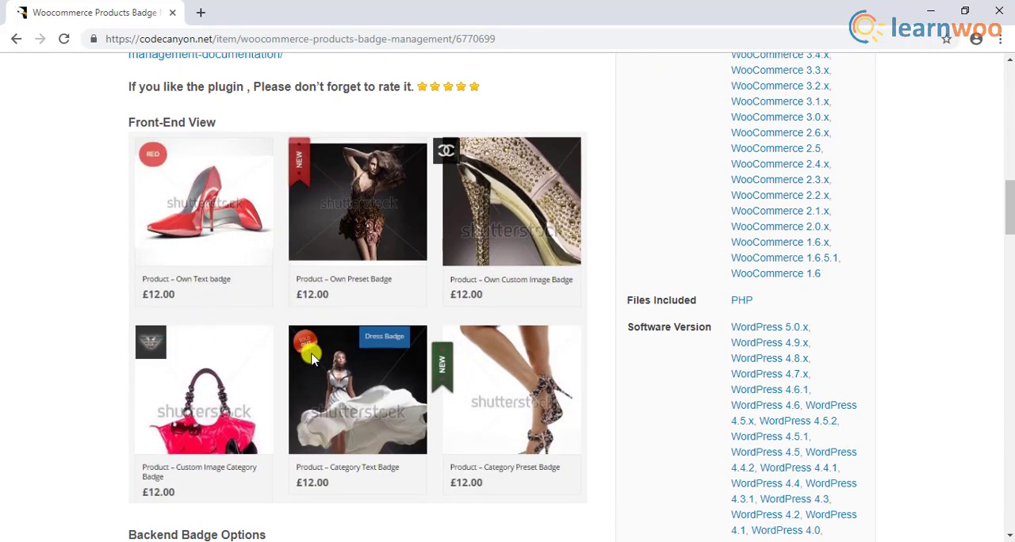
pyautogui.scroll(-3)
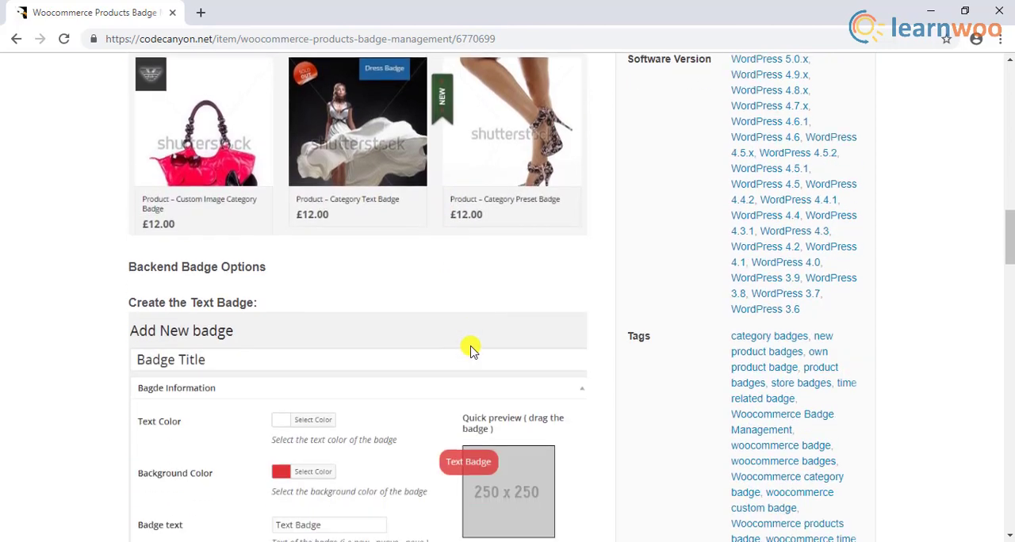
pyautogui.scroll(-3)
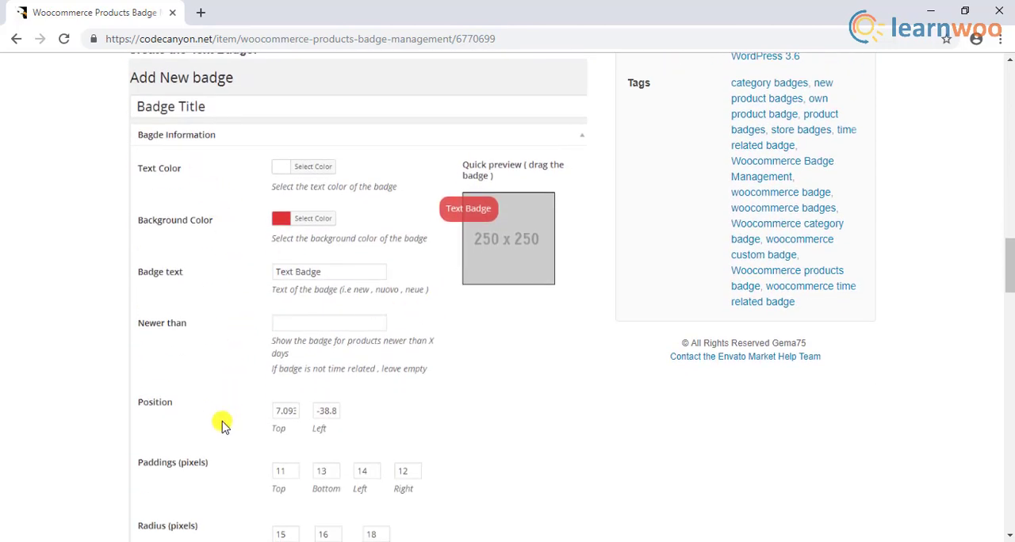
pyautogui.scroll(-3)
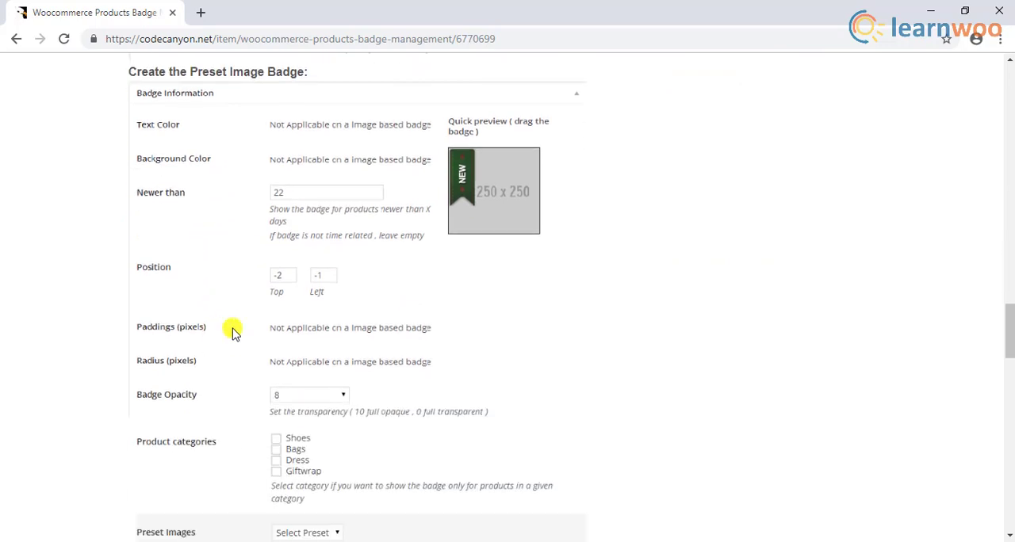
# Scroll the Backend Badge Options through preset, custom image and display settings.
pyautogui.scroll(-3)
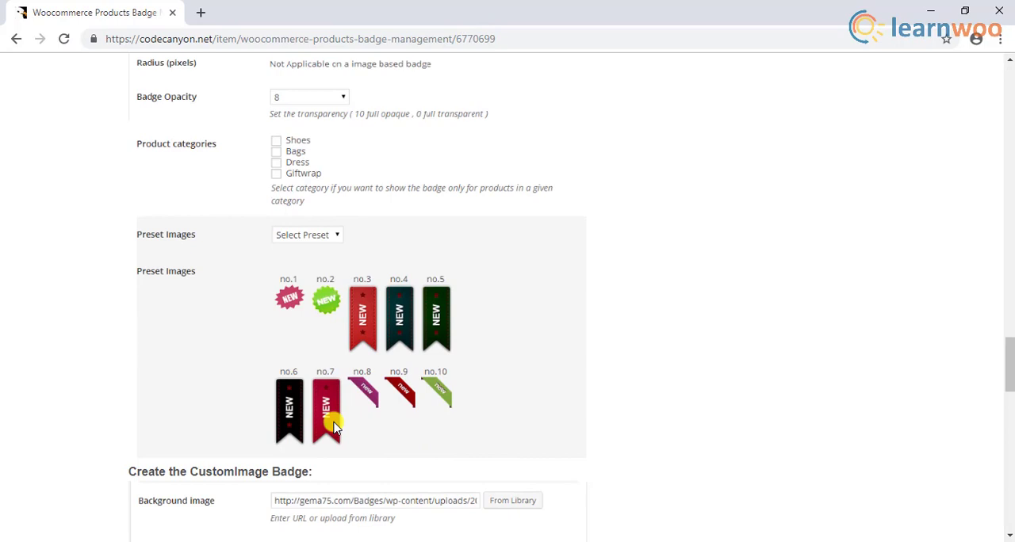
pyautogui.scroll(-3)
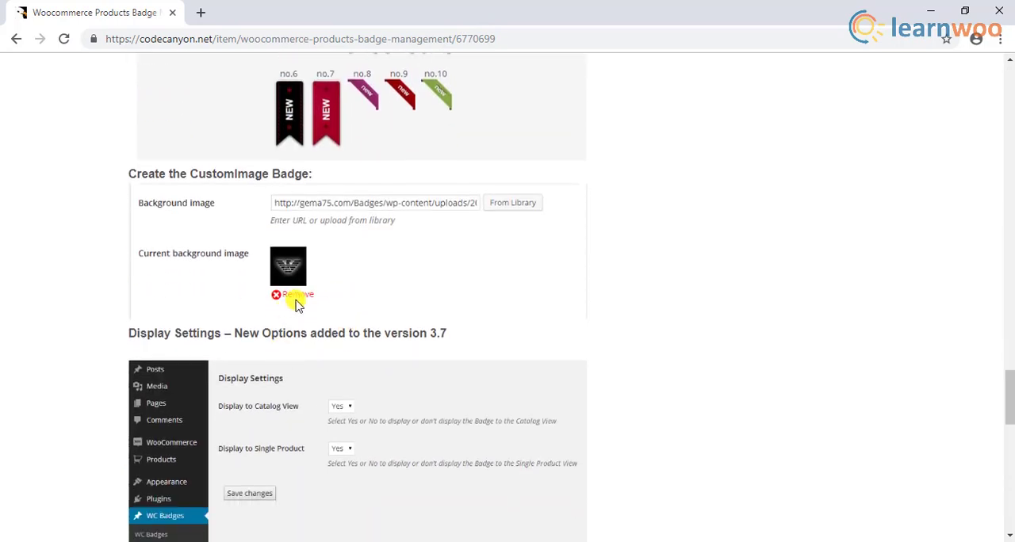
pyautogui.scroll(-3)
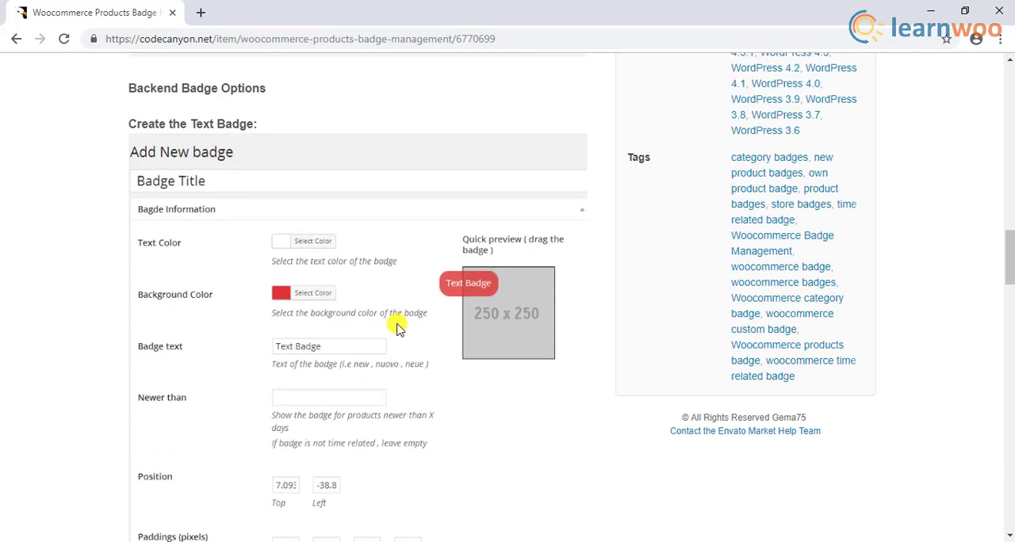
pyautogui.scroll(-3)
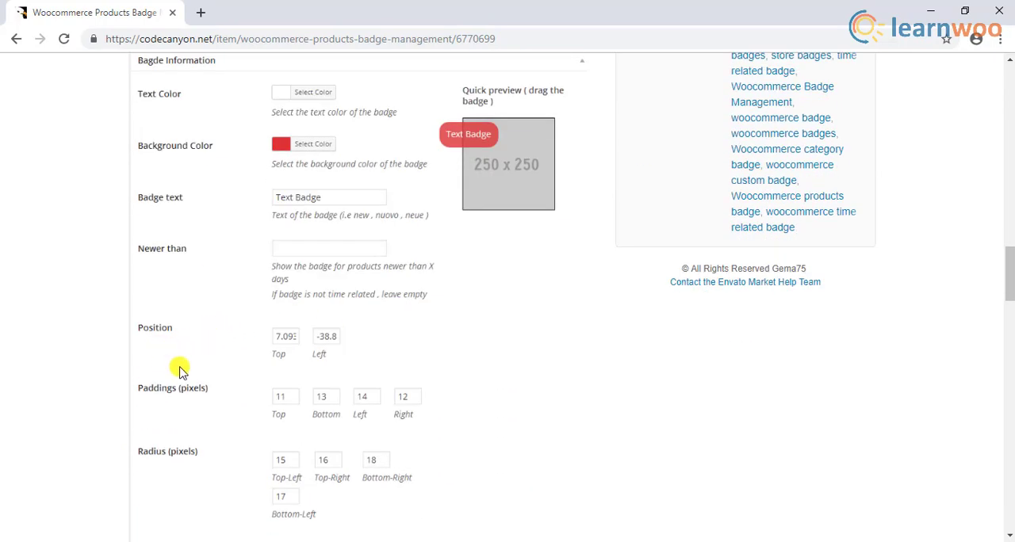
pyautogui.scroll(-3)
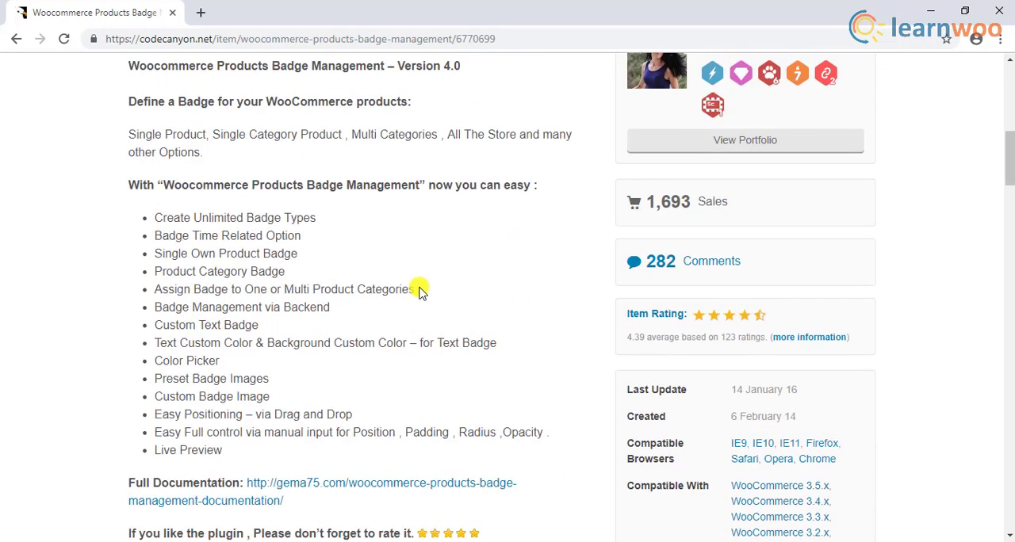
pyautogui.moveTo(249, 447)
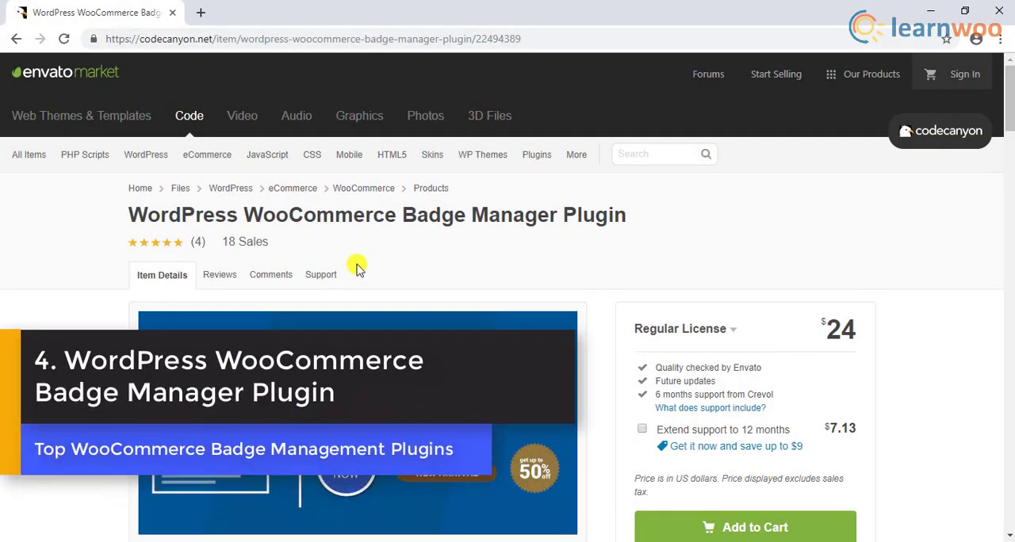
pyautogui.moveTo(615, 219)
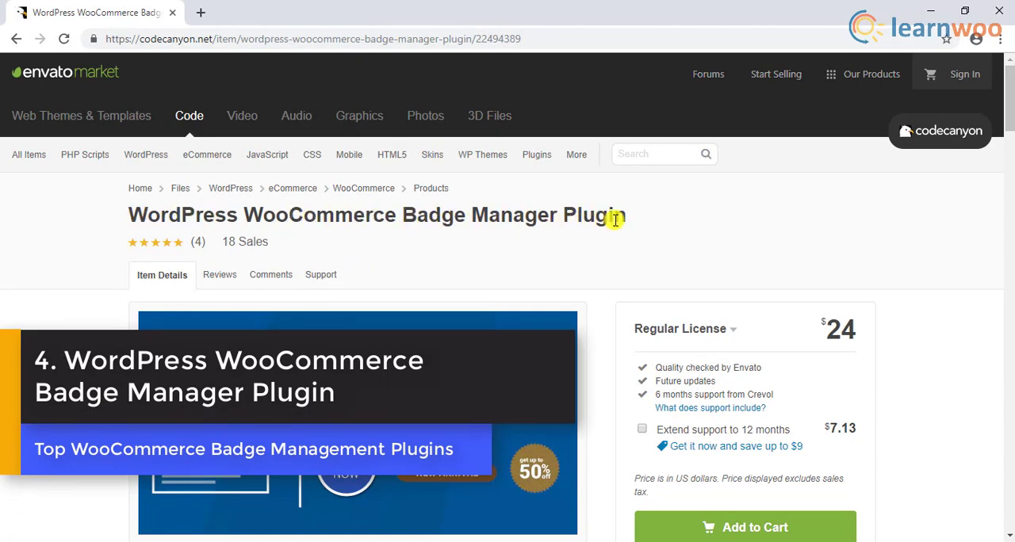
pyautogui.moveTo(641, 222)
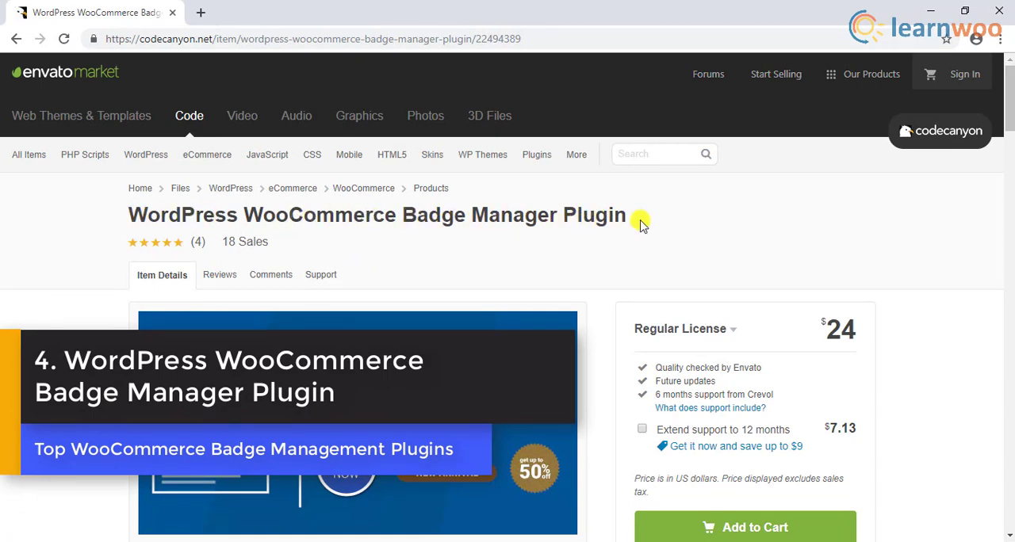
# Reach the Badge Manager Plugin screenshots and advance to the next gallery image.
pyautogui.scroll(-3)
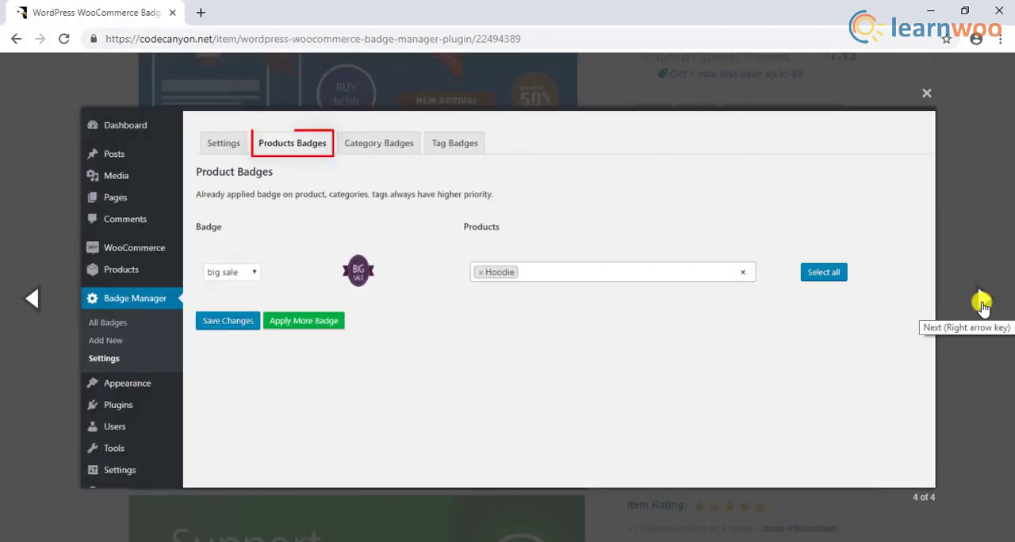
pyautogui.click(453, 143)
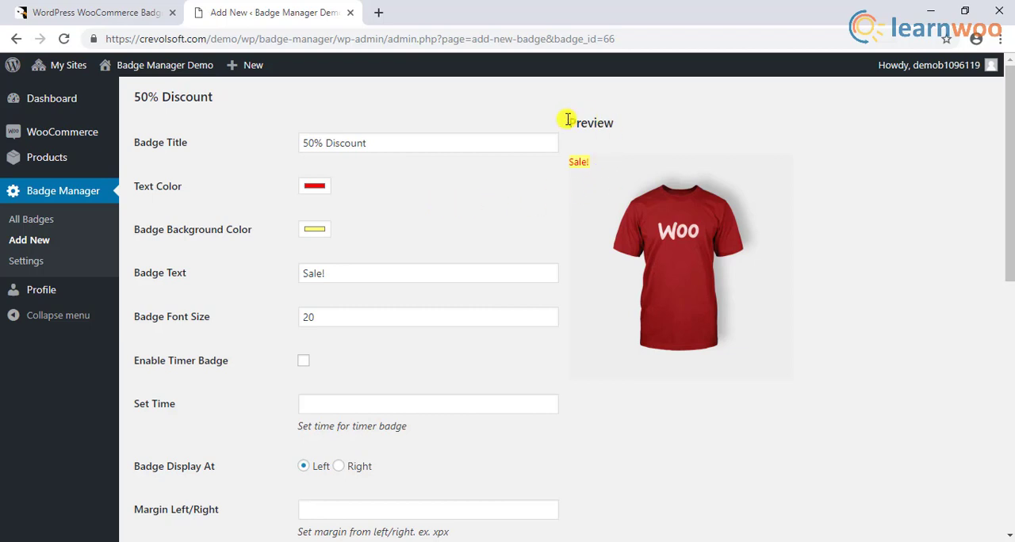
# Try right and left badge positions, then change the badge text to '50% off!'.
pyautogui.click(339, 466)
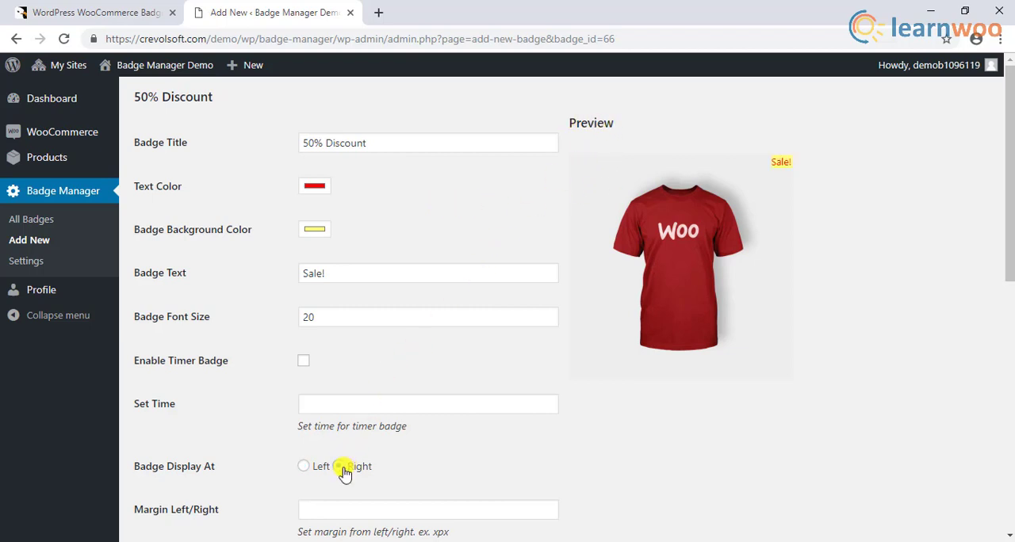
pyautogui.click(302, 466)
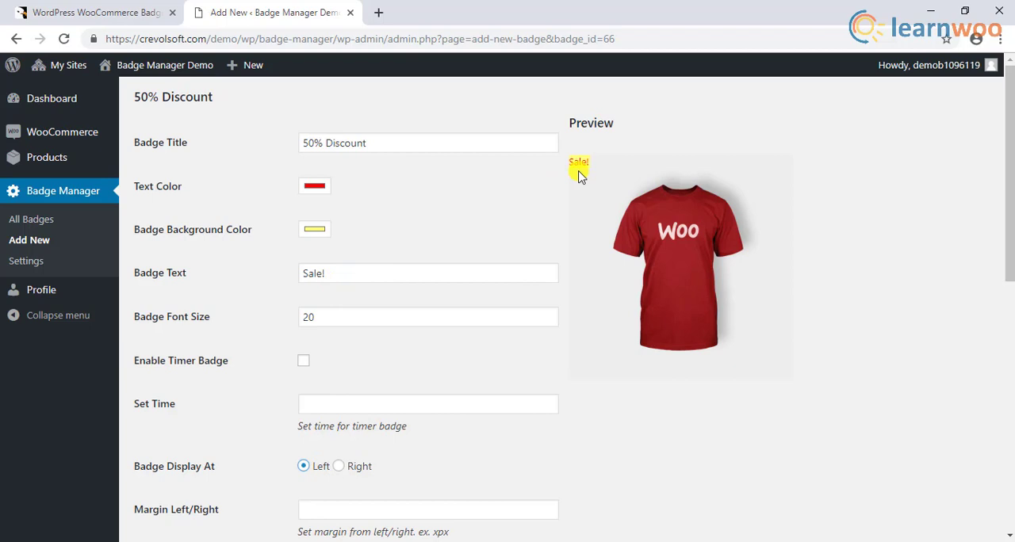
pyautogui.click(429, 272)
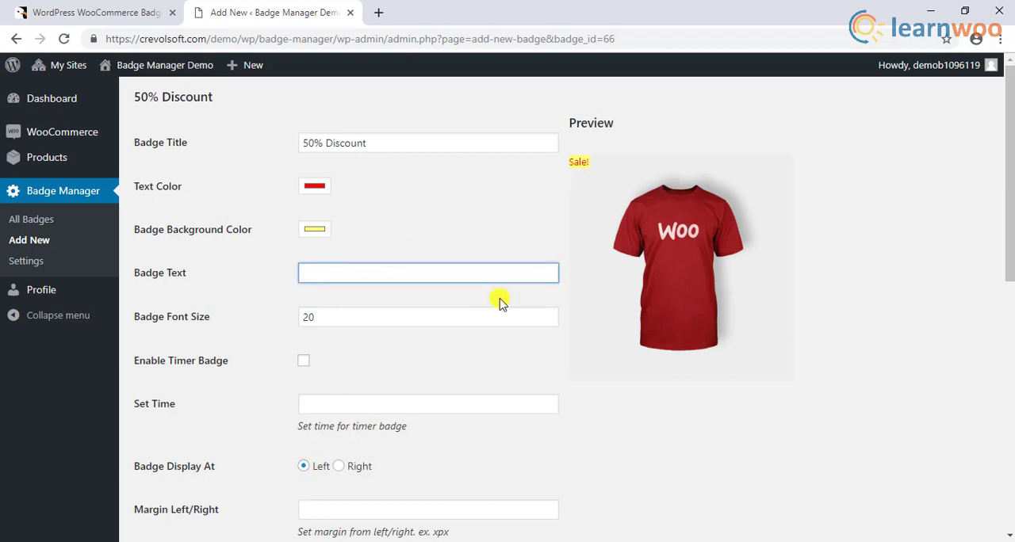
pyautogui.write('50% off!')
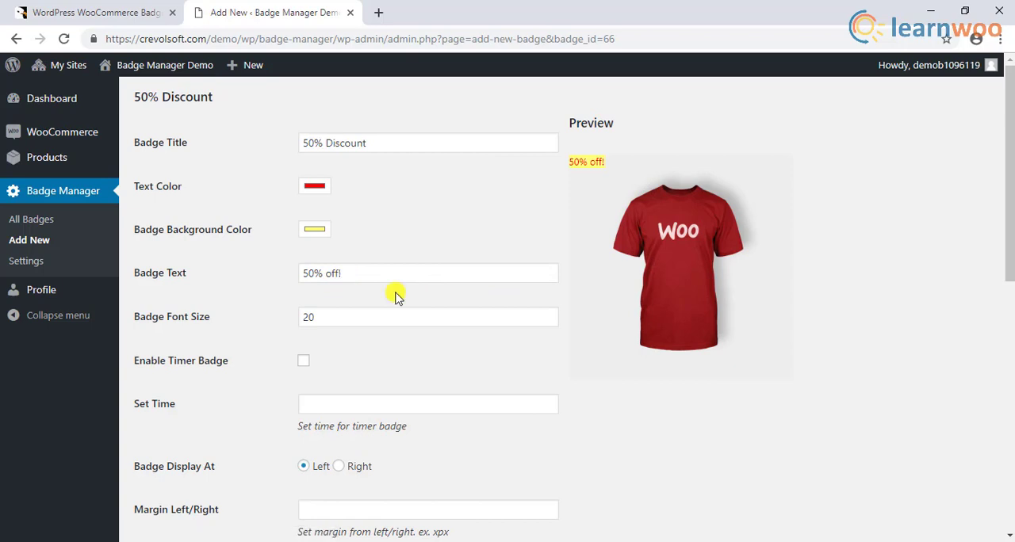
# Enable the timer badge and look at its date picker without setting a time.
pyautogui.scroll(-3)
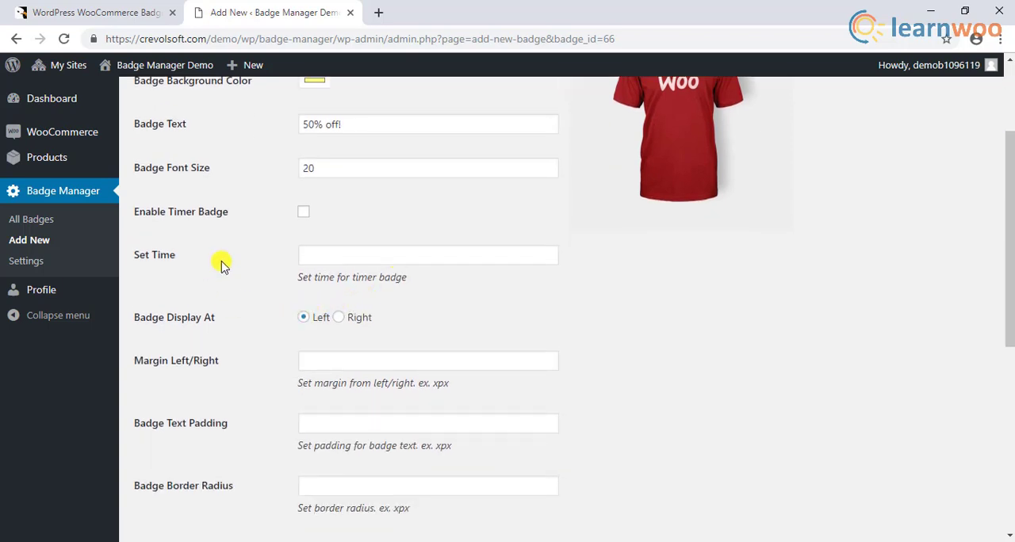
pyautogui.click(303, 213)
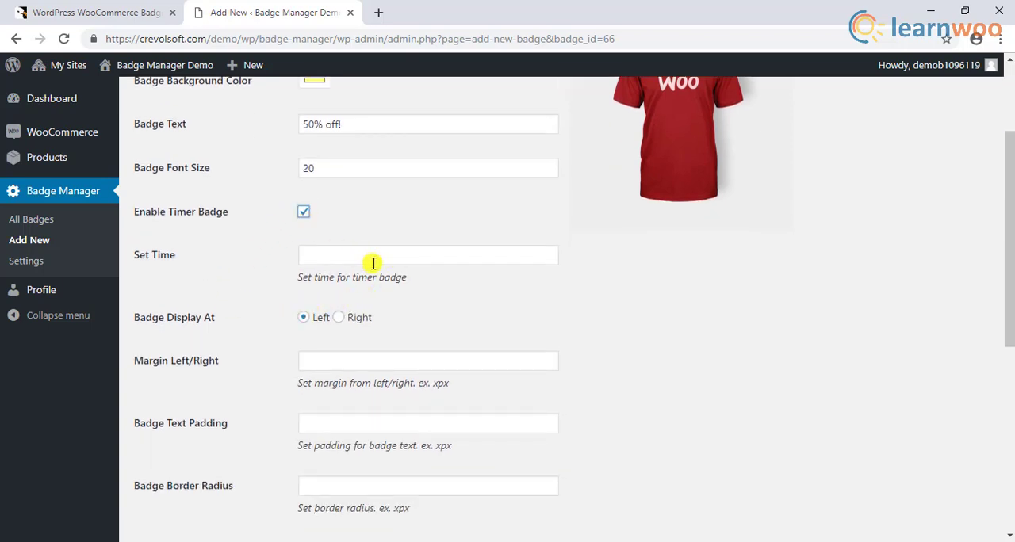
pyautogui.click(428, 254)
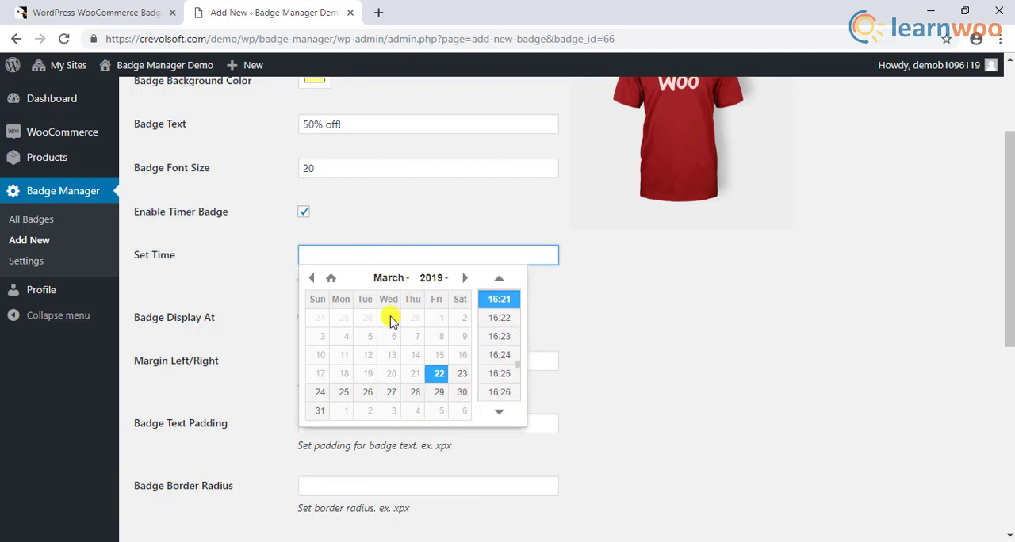
pyautogui.click(599, 311)
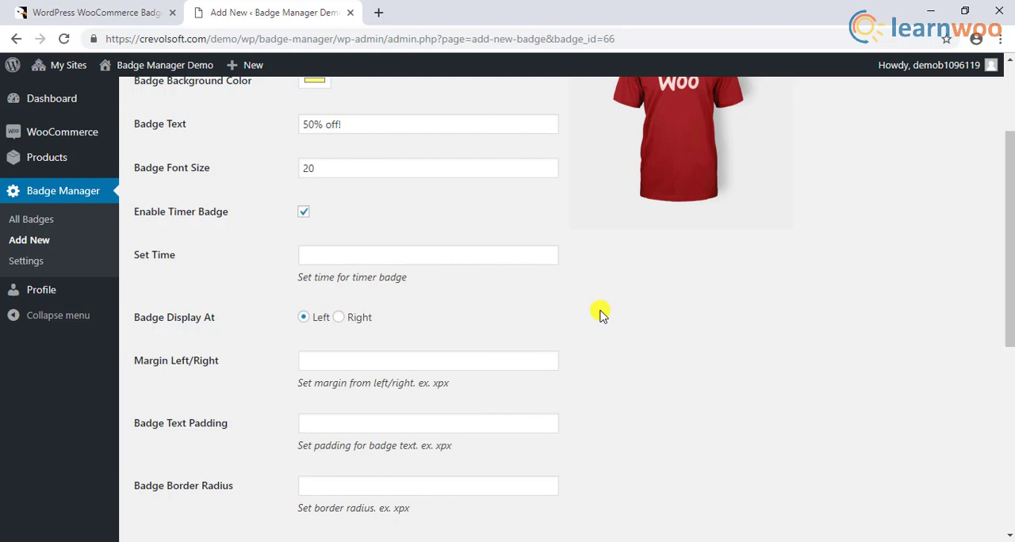
pyautogui.scroll(-3)
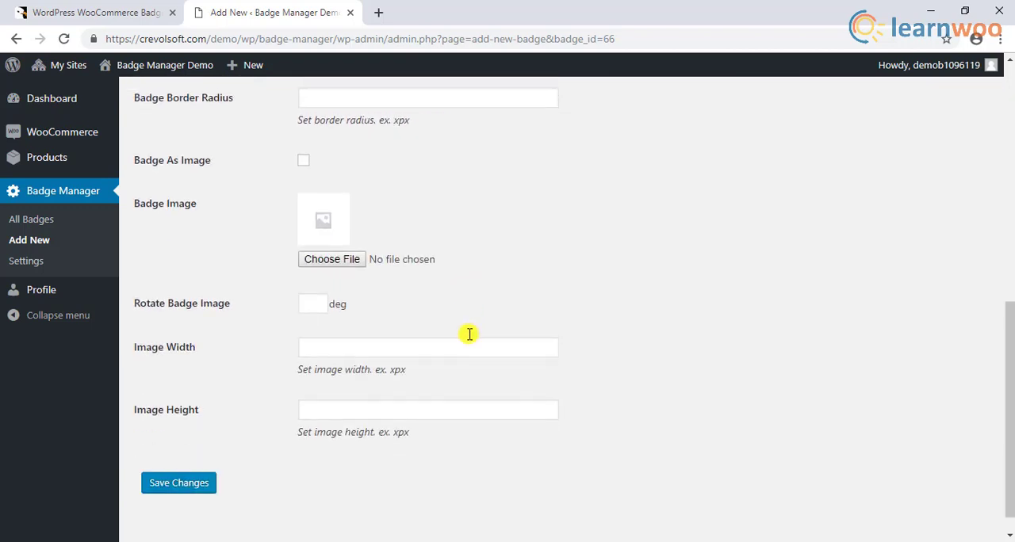
pyautogui.scroll(3)
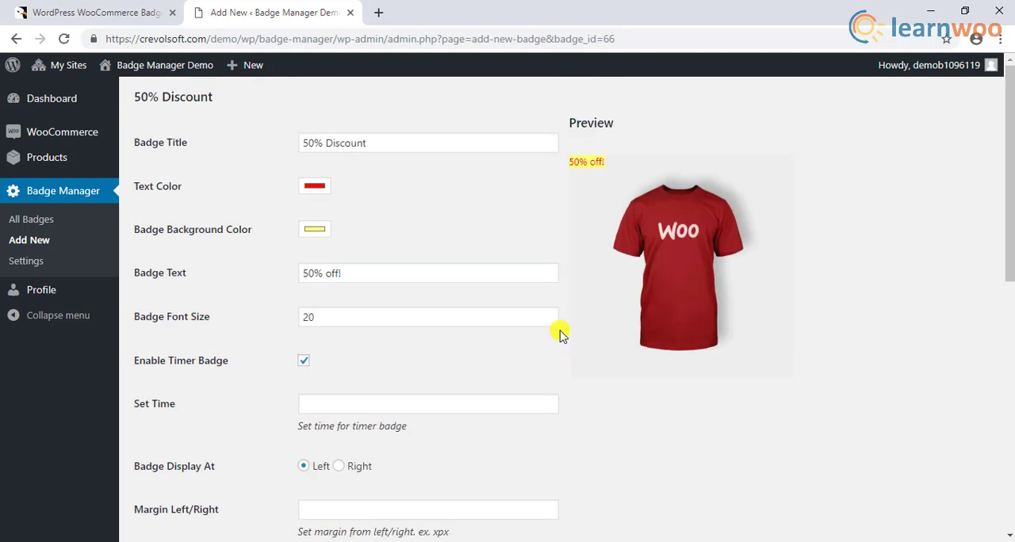
pyautogui.moveTo(479, 197)
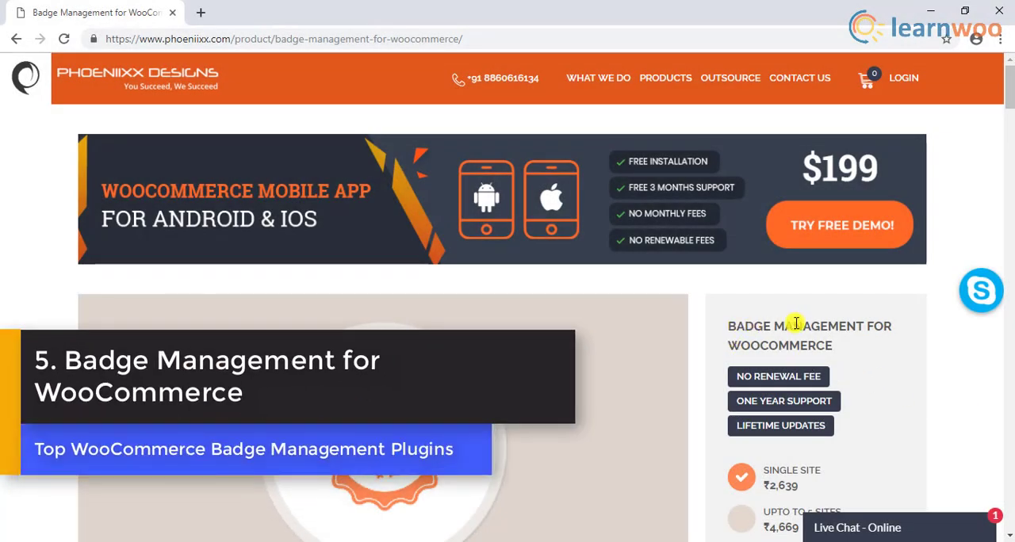
pyautogui.moveTo(854, 352)
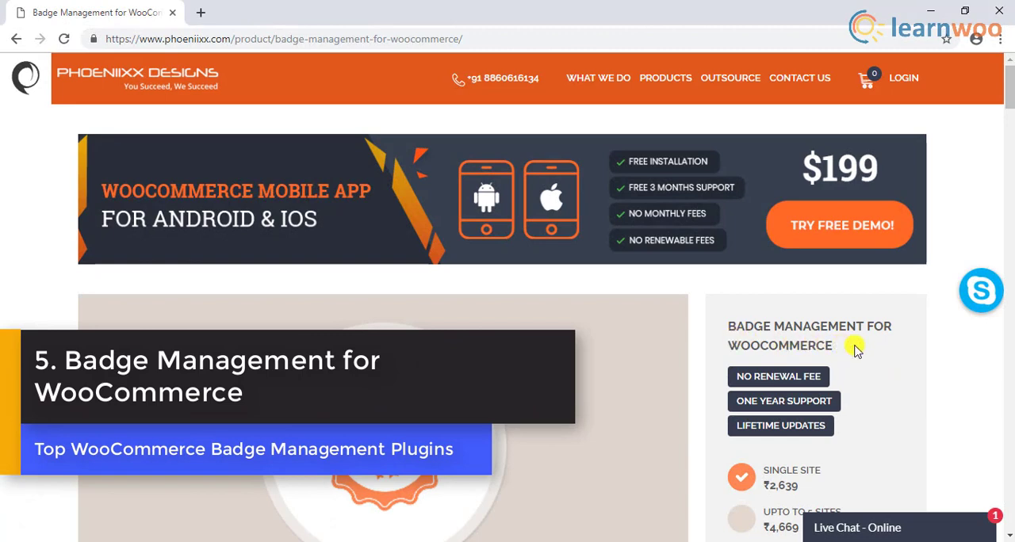
pyautogui.moveTo(647, 352)
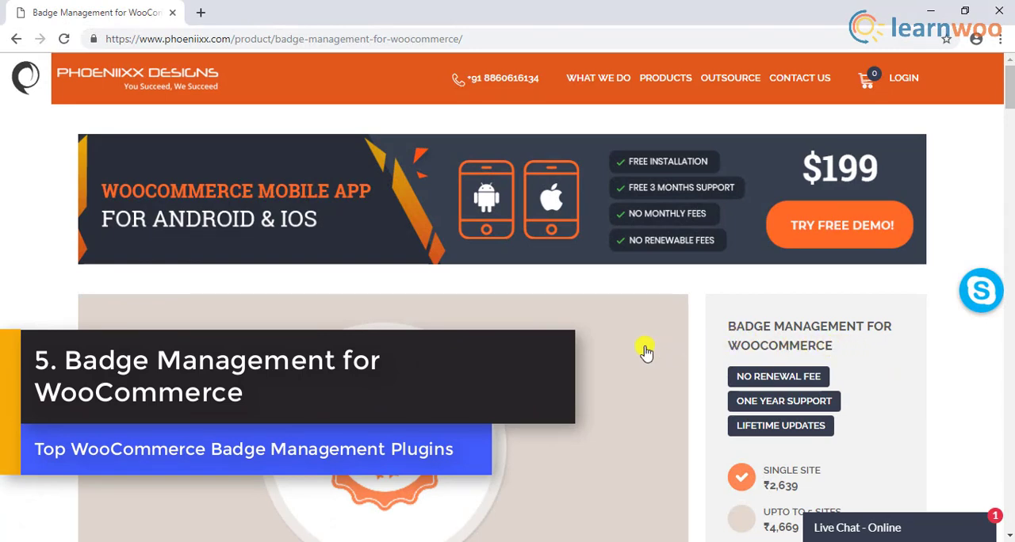
# Scroll the Phoenixx page past pricing and Main Overview to the badge settings screenshot.
pyautogui.scroll(-3)
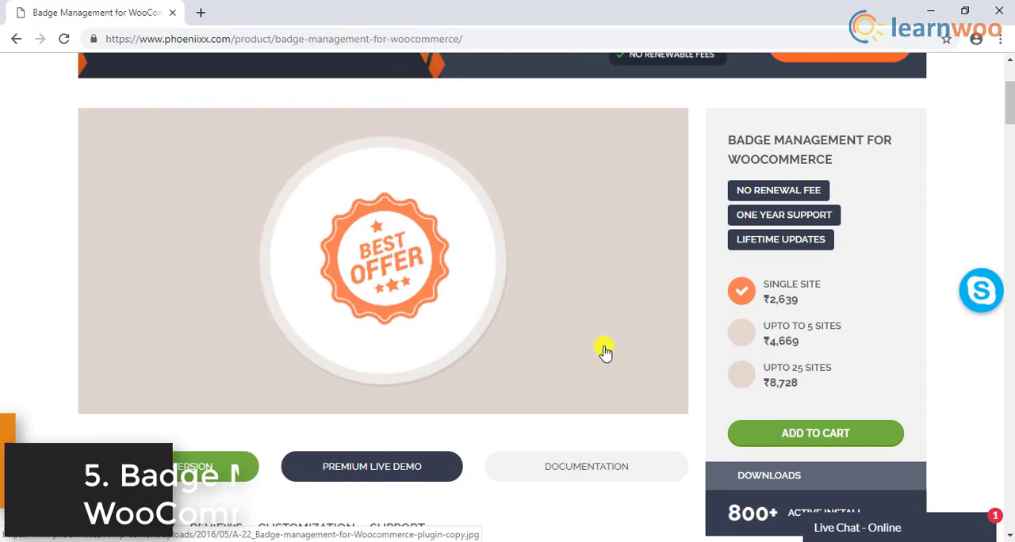
pyautogui.scroll(-3)
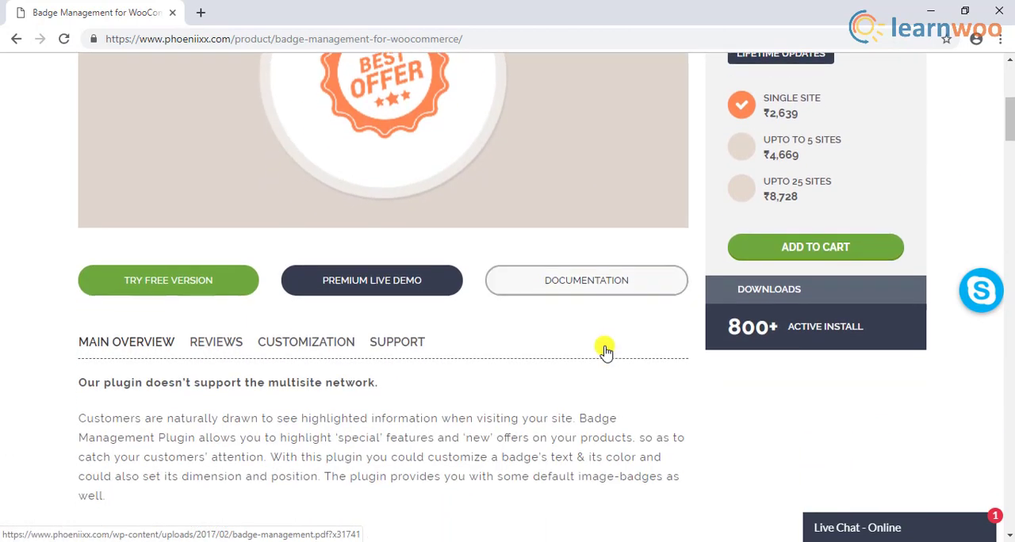
pyautogui.scroll(-3)
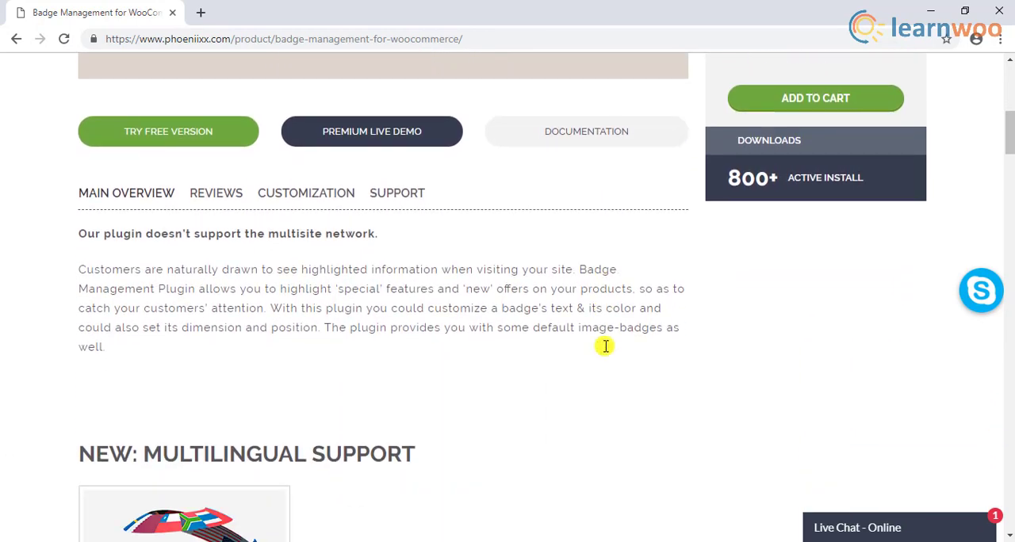
pyautogui.moveTo(421, 350)
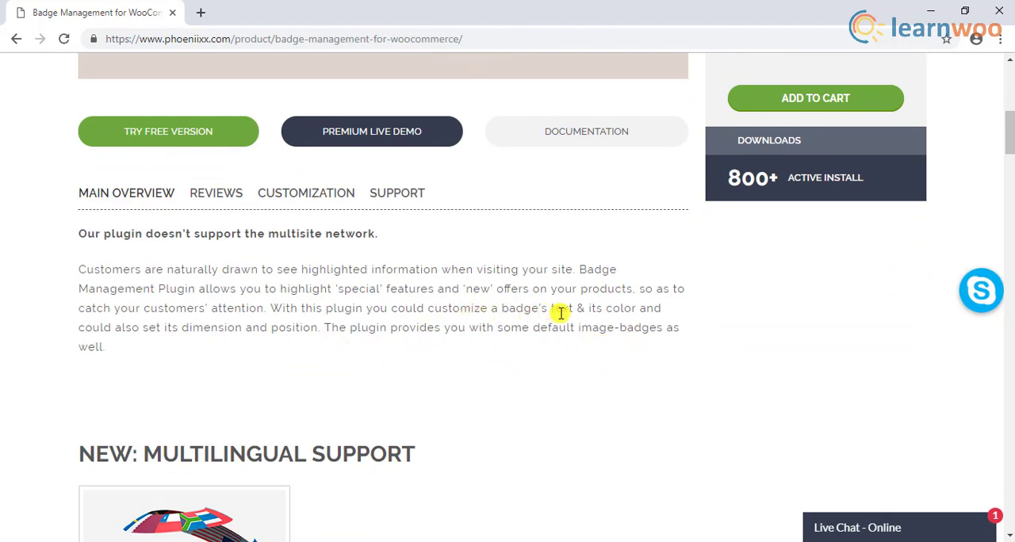
pyautogui.moveTo(425, 324)
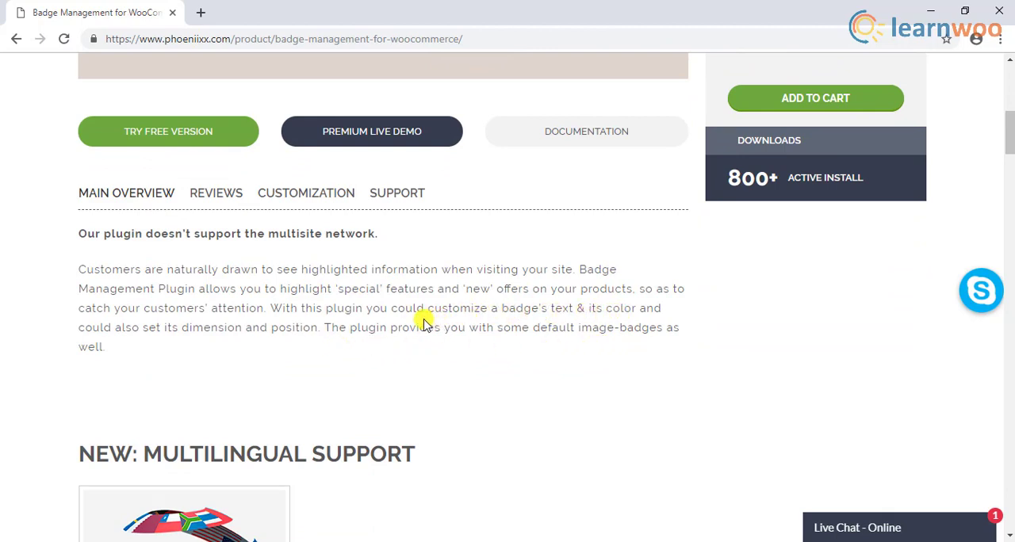
pyautogui.moveTo(478, 364)
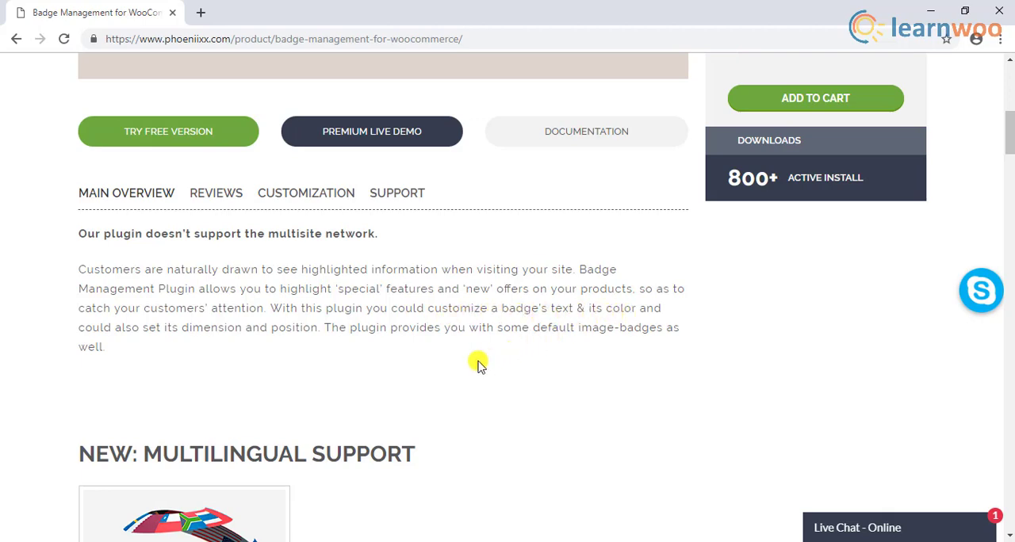
pyautogui.scroll(-3)
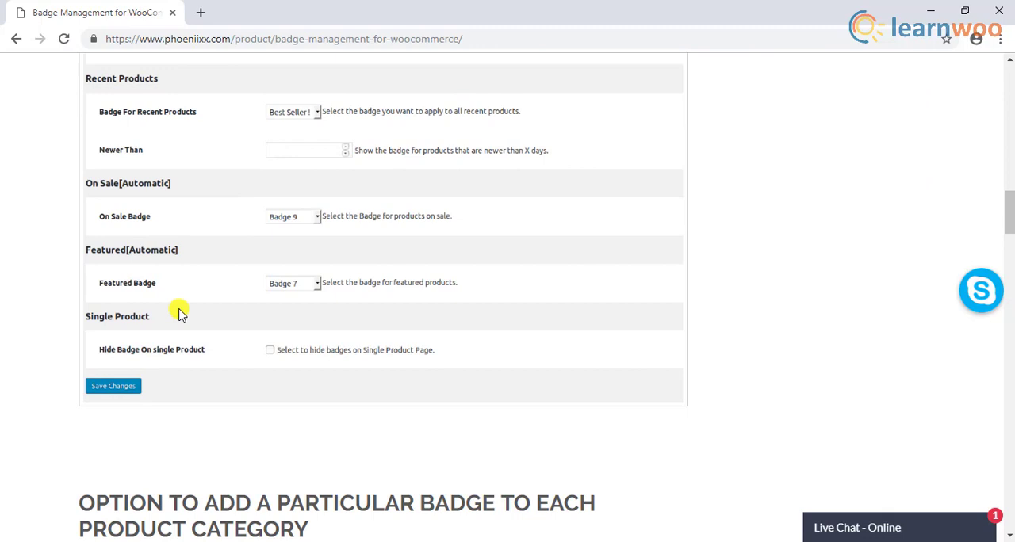
# Scroll through Select Images, custom image upload and expiry date sections to badge position settings.
pyautogui.scroll(-3)
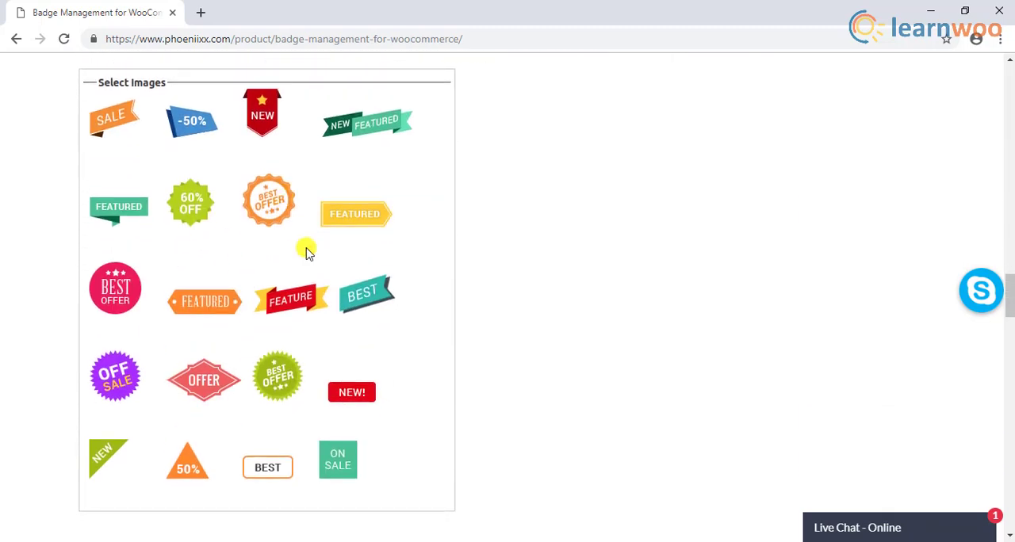
pyautogui.scroll(-3)
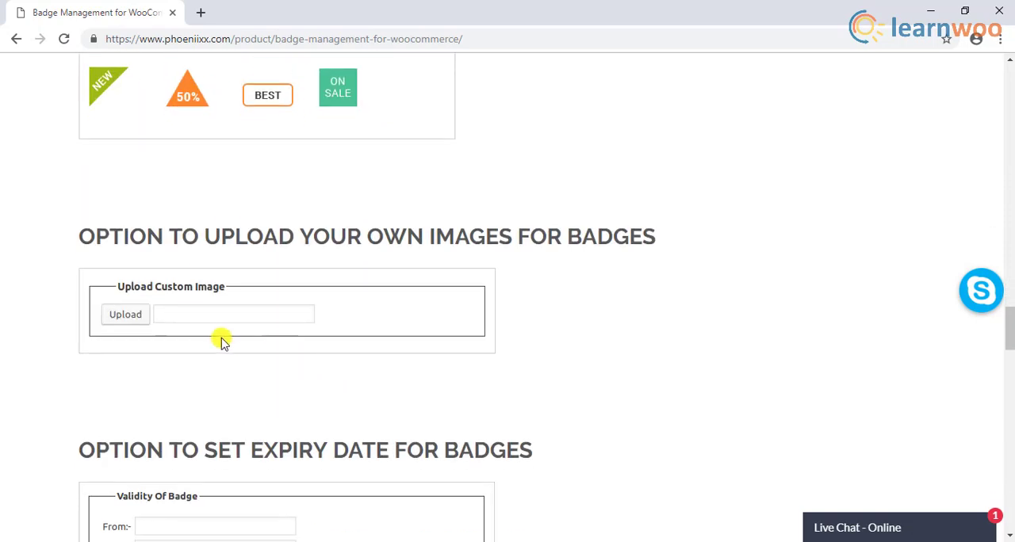
pyautogui.scroll(-3)
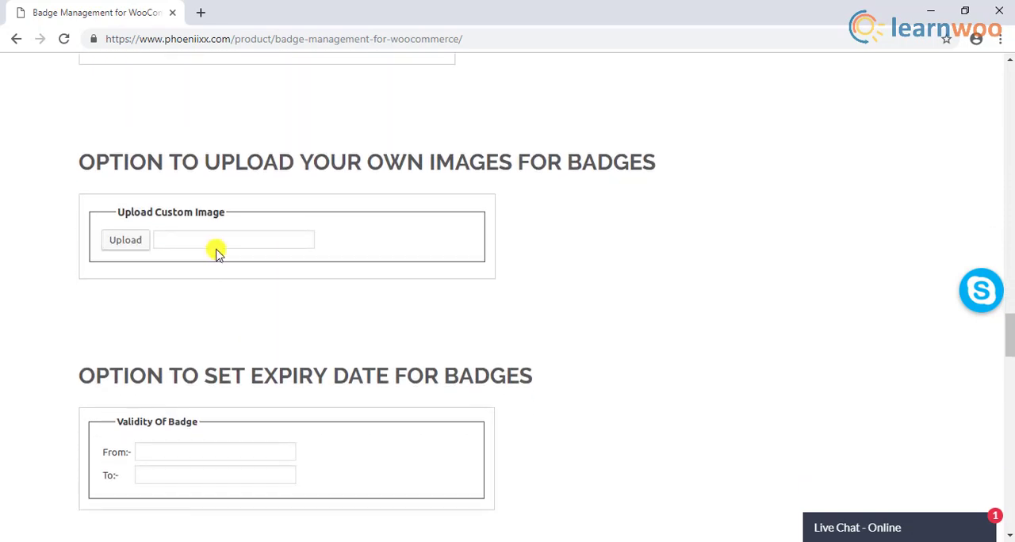
pyautogui.scroll(-3)
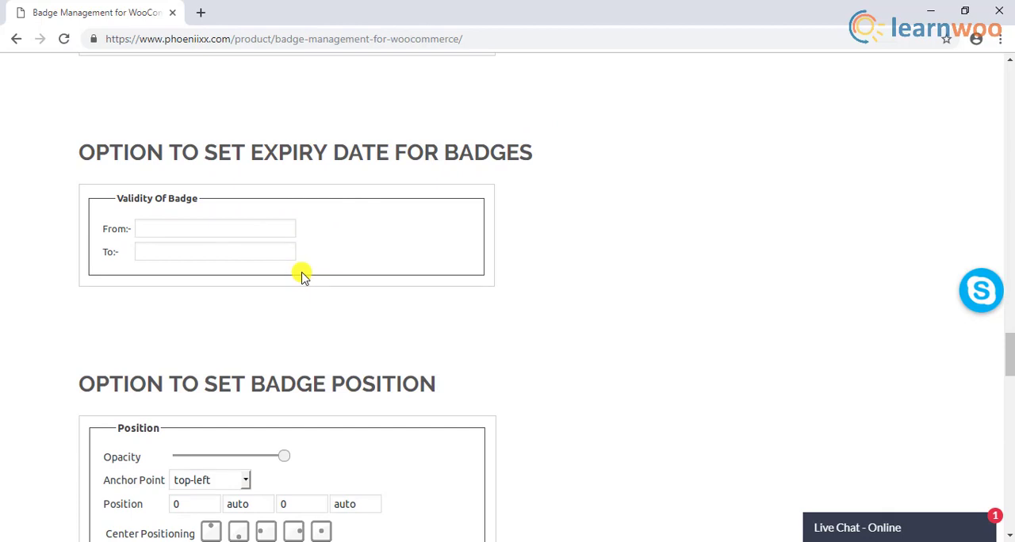
pyautogui.moveTo(395, 270)
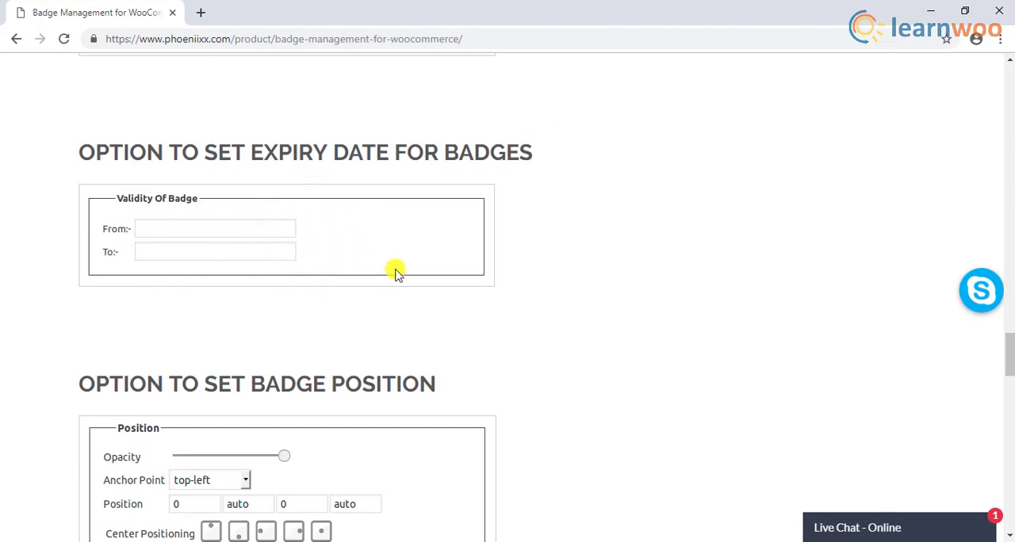
pyautogui.scroll(-3)
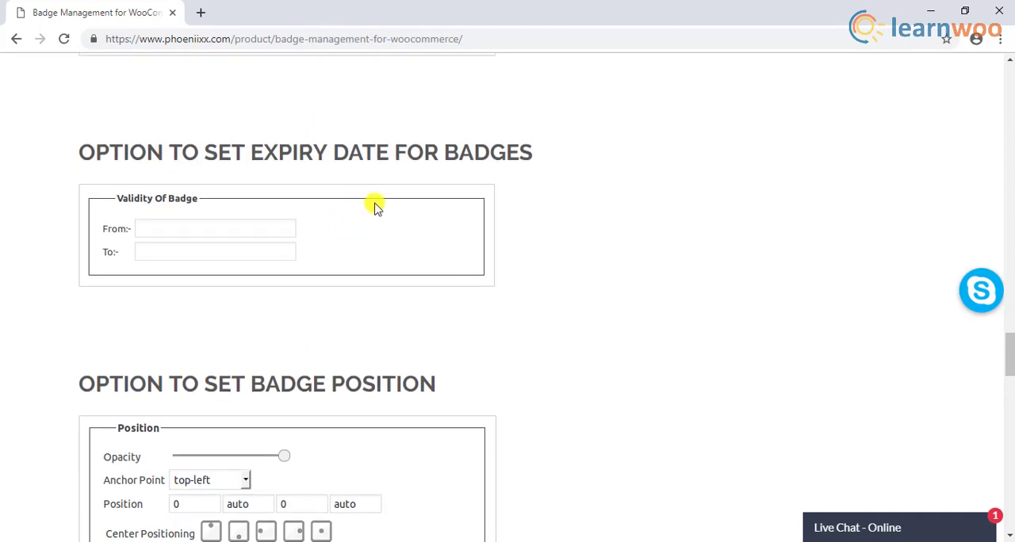
pyautogui.moveTo(304, 261)
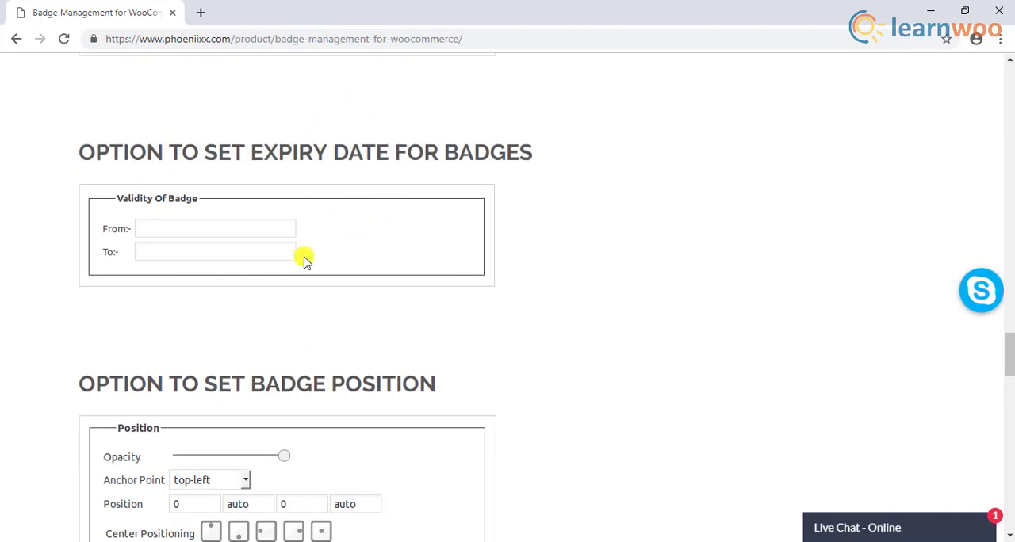
pyautogui.moveTo(292, 173)
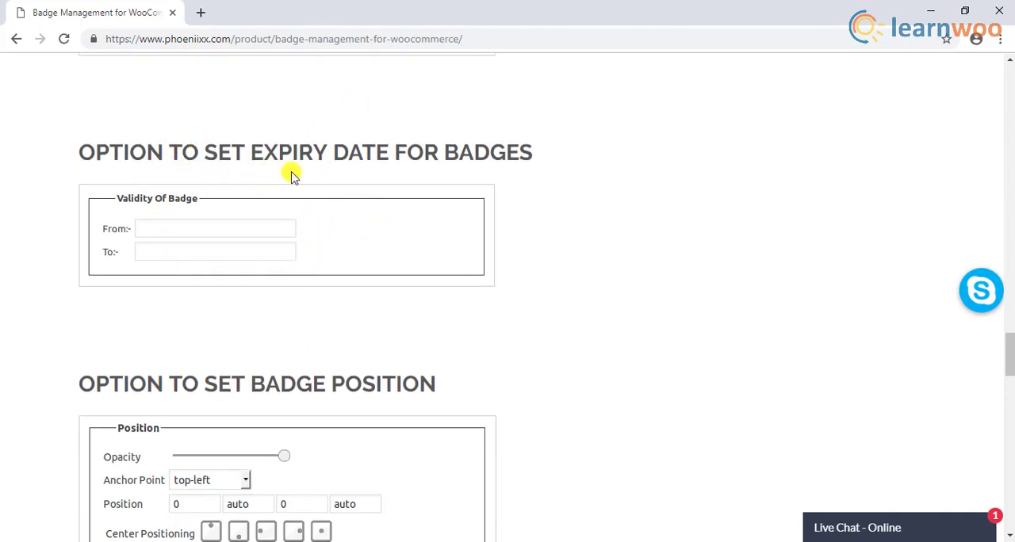
pyautogui.scroll(-3)
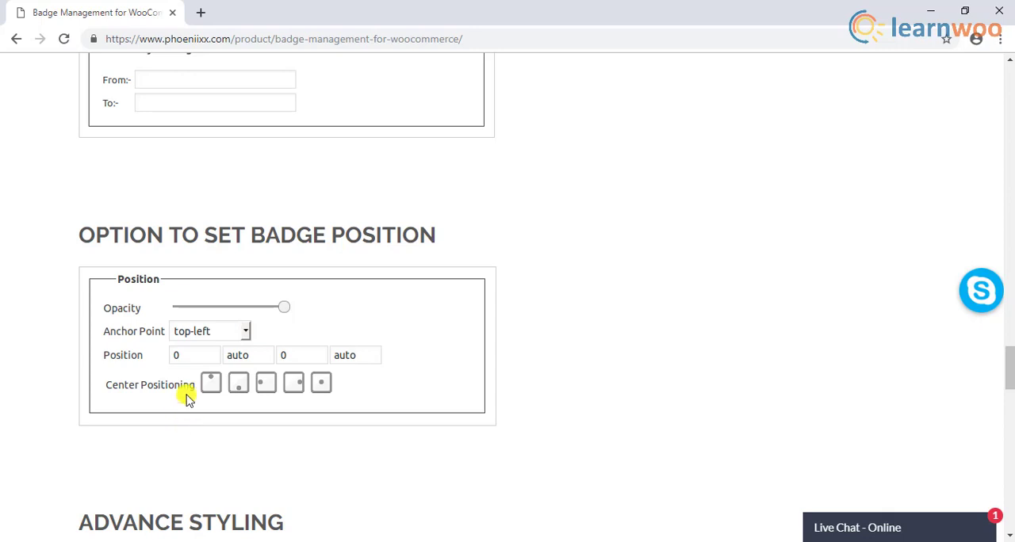
# Scroll down past Set Badge Position and Advance Styling to the Phoenixx More Features list.
pyautogui.scroll(-3)
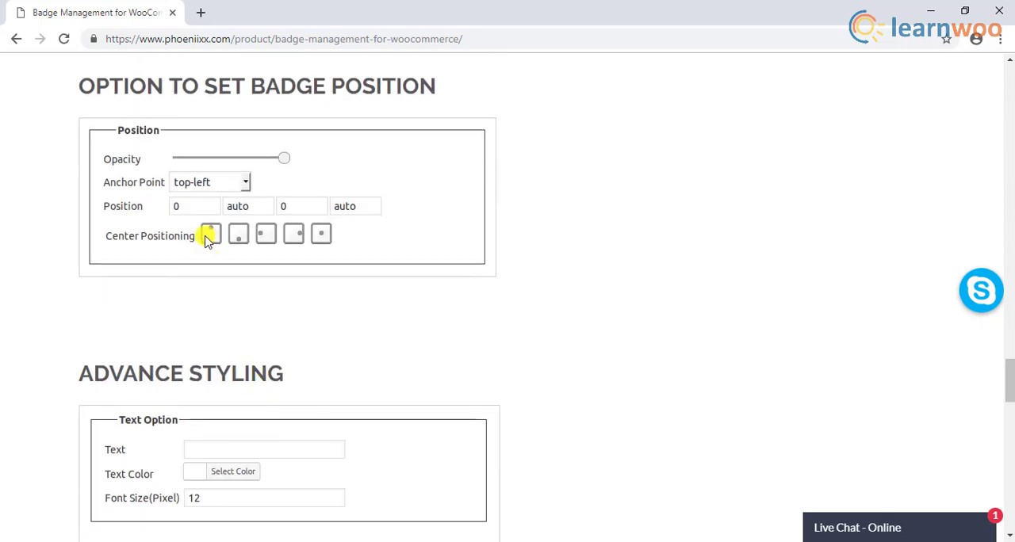
pyautogui.scroll(-3)
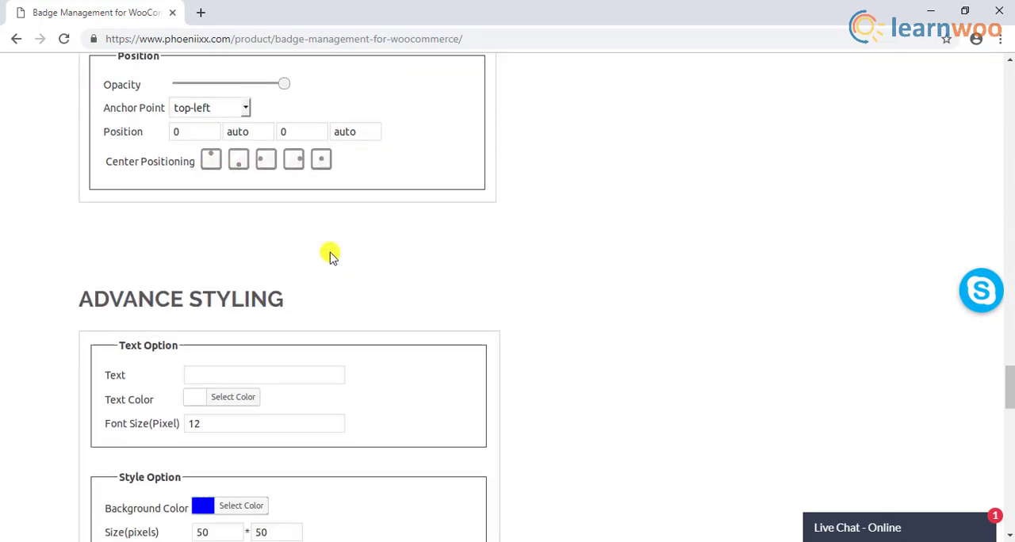
pyautogui.scroll(-3)
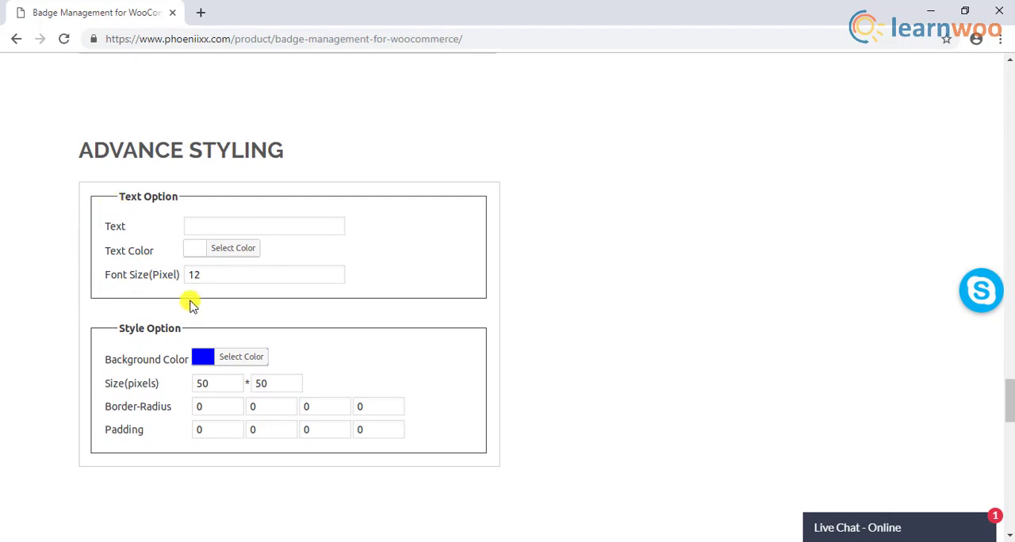
pyautogui.moveTo(76, 377)
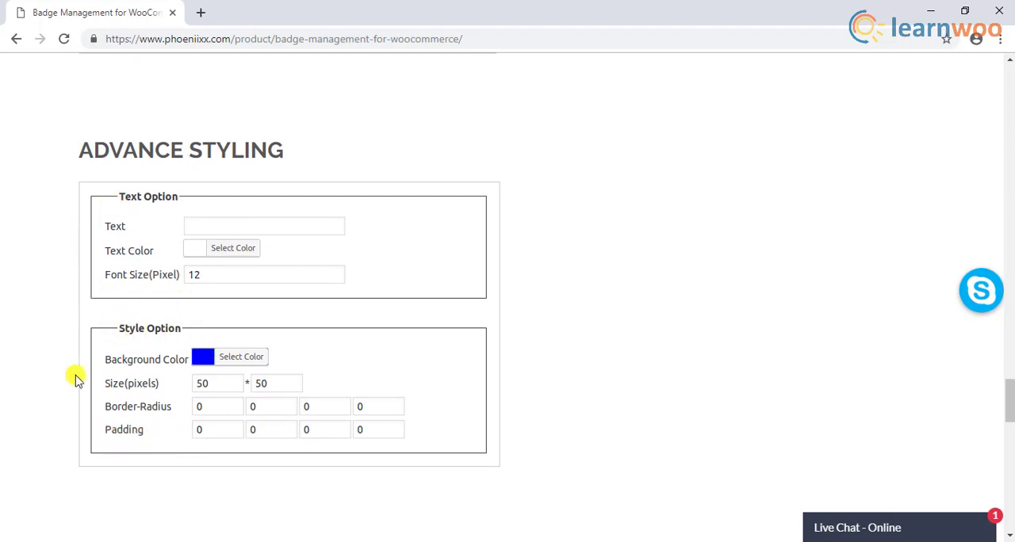
pyautogui.moveTo(233, 458)
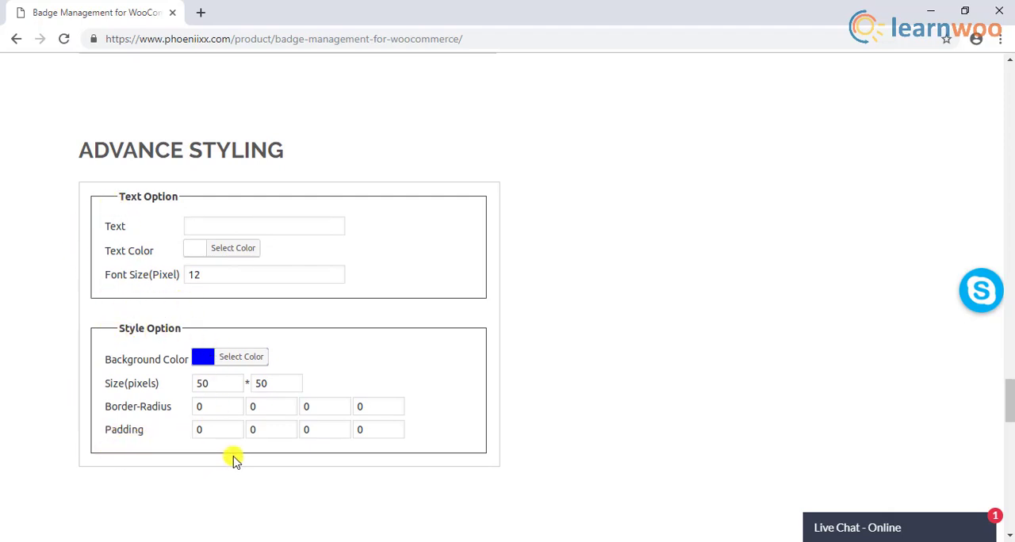
pyautogui.scroll(-3)
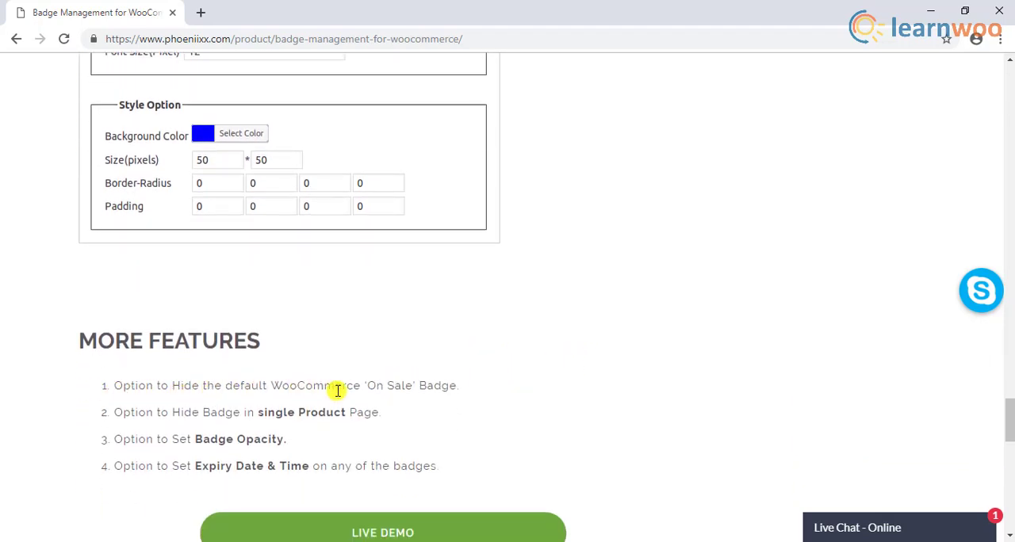
pyautogui.moveTo(462, 390)
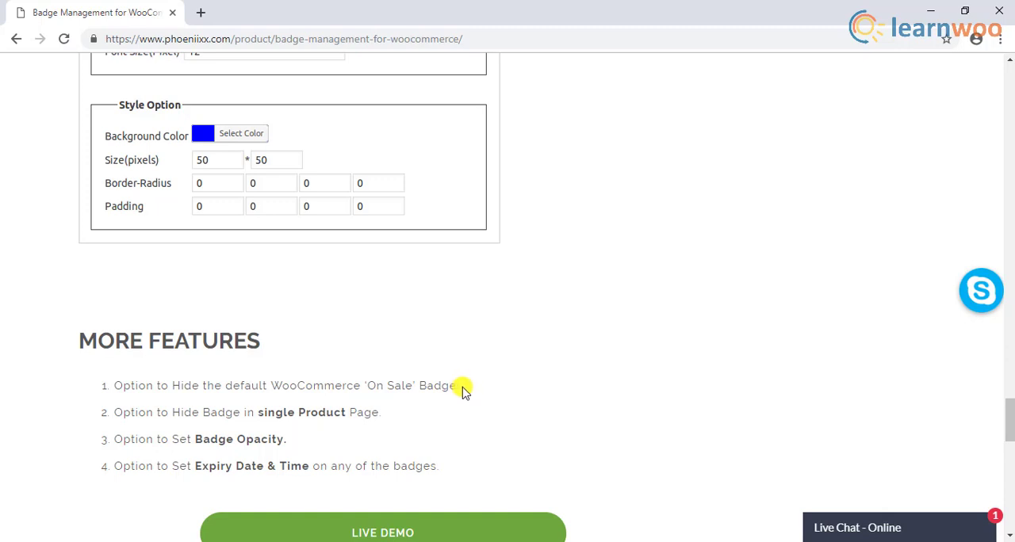
pyautogui.moveTo(463, 394)
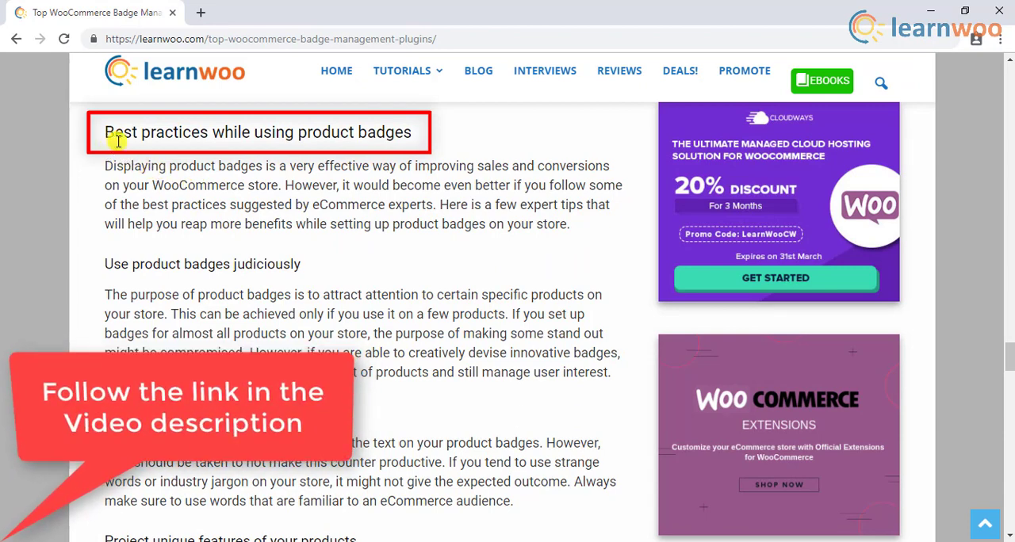
pyautogui.moveTo(395, 154)
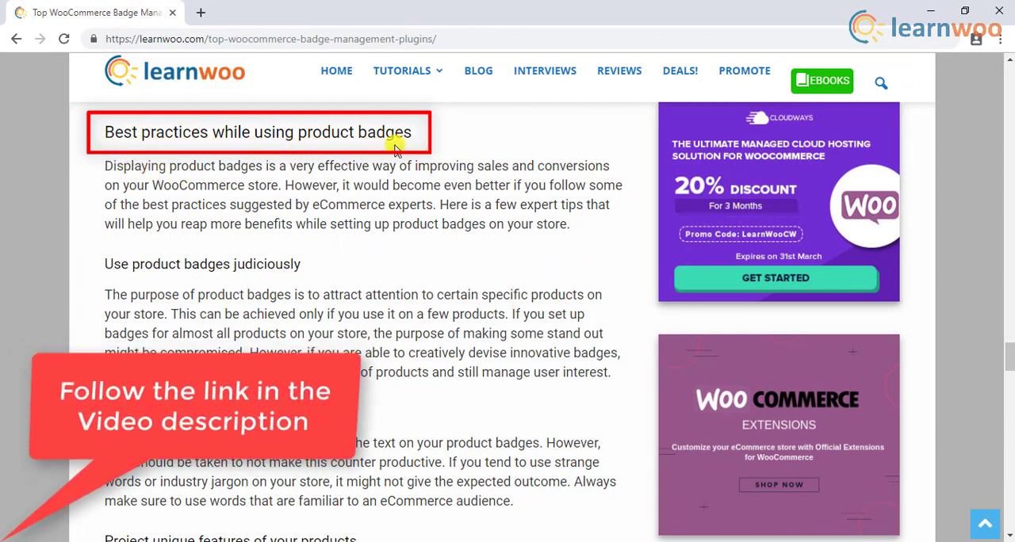